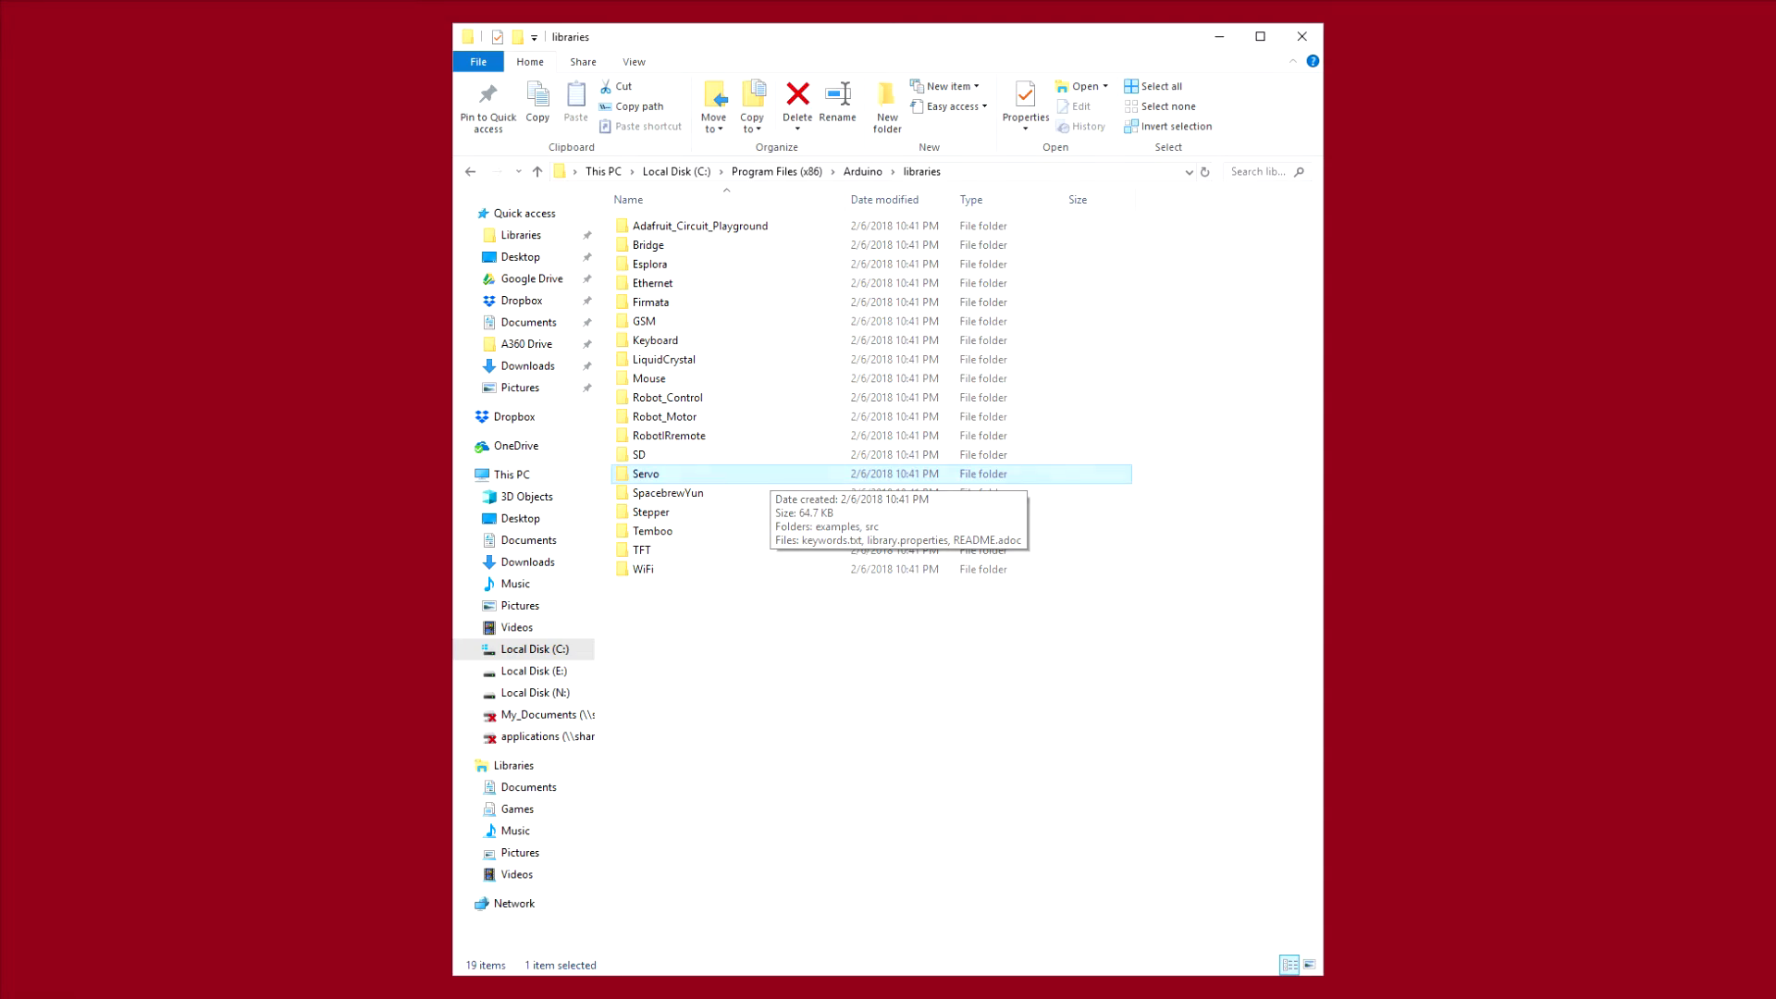
# Browse into Arduino\libraries\Servo\src in File Explorer
pyautogui.doubleClick(645, 473)
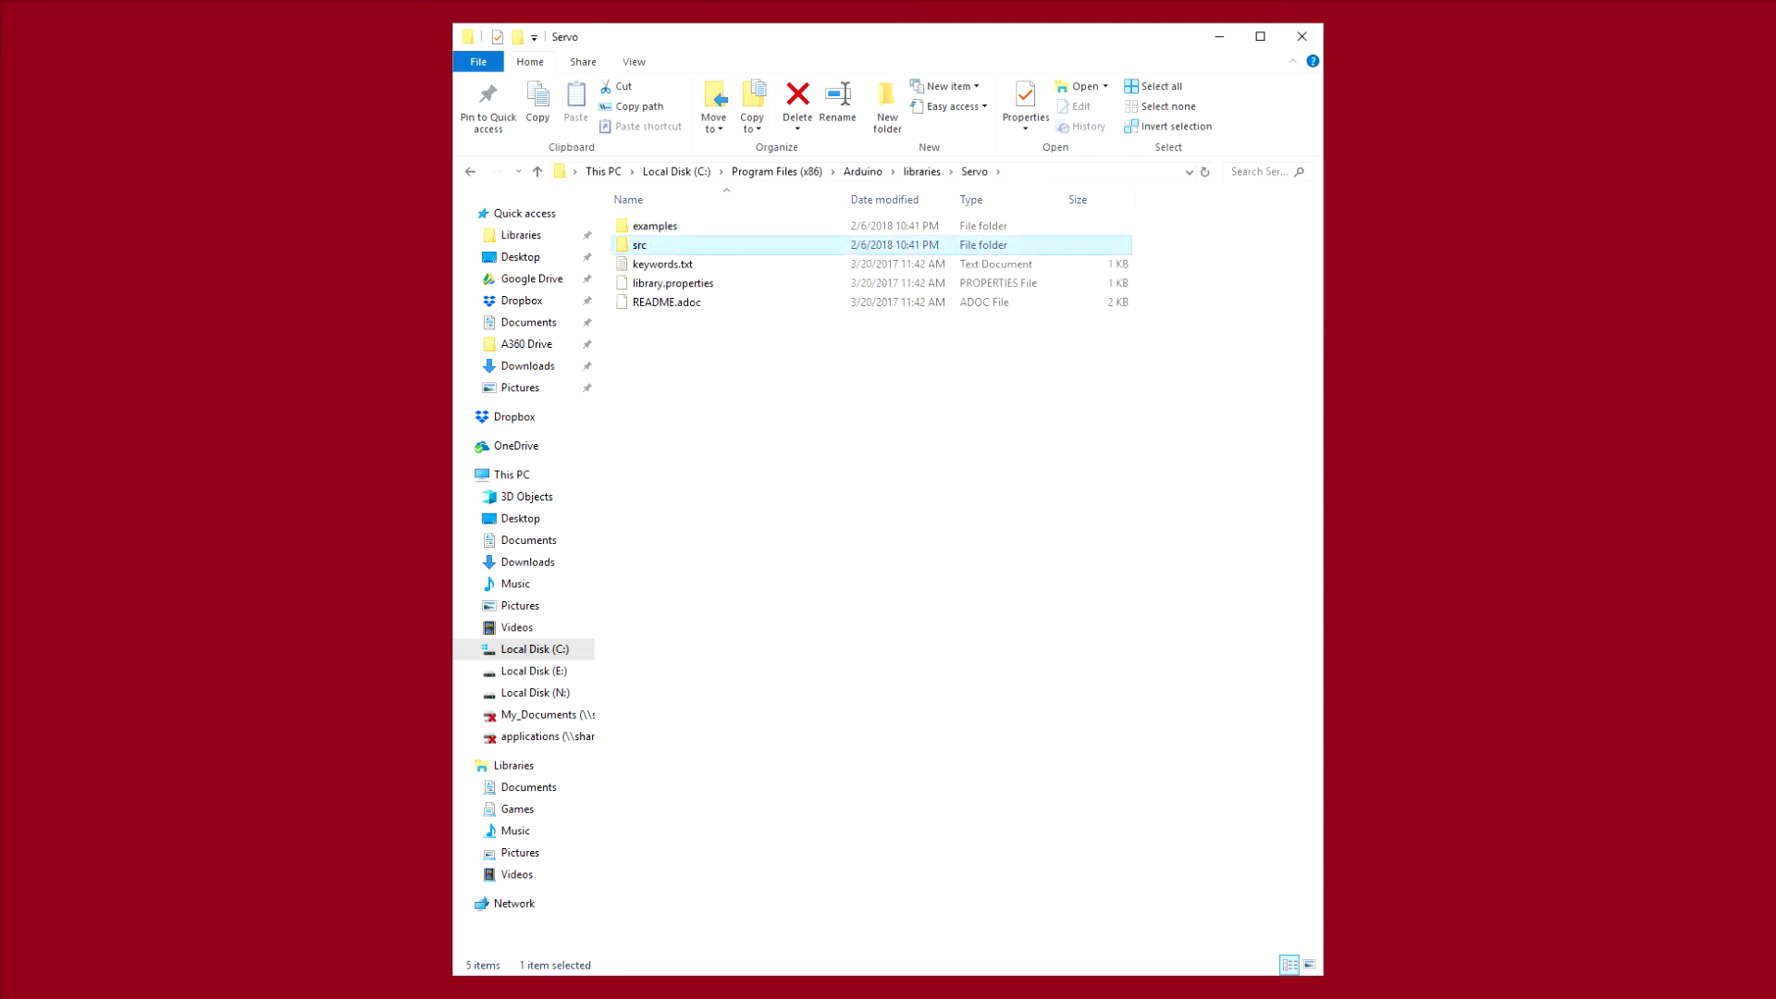
pyautogui.doubleClick(639, 245)
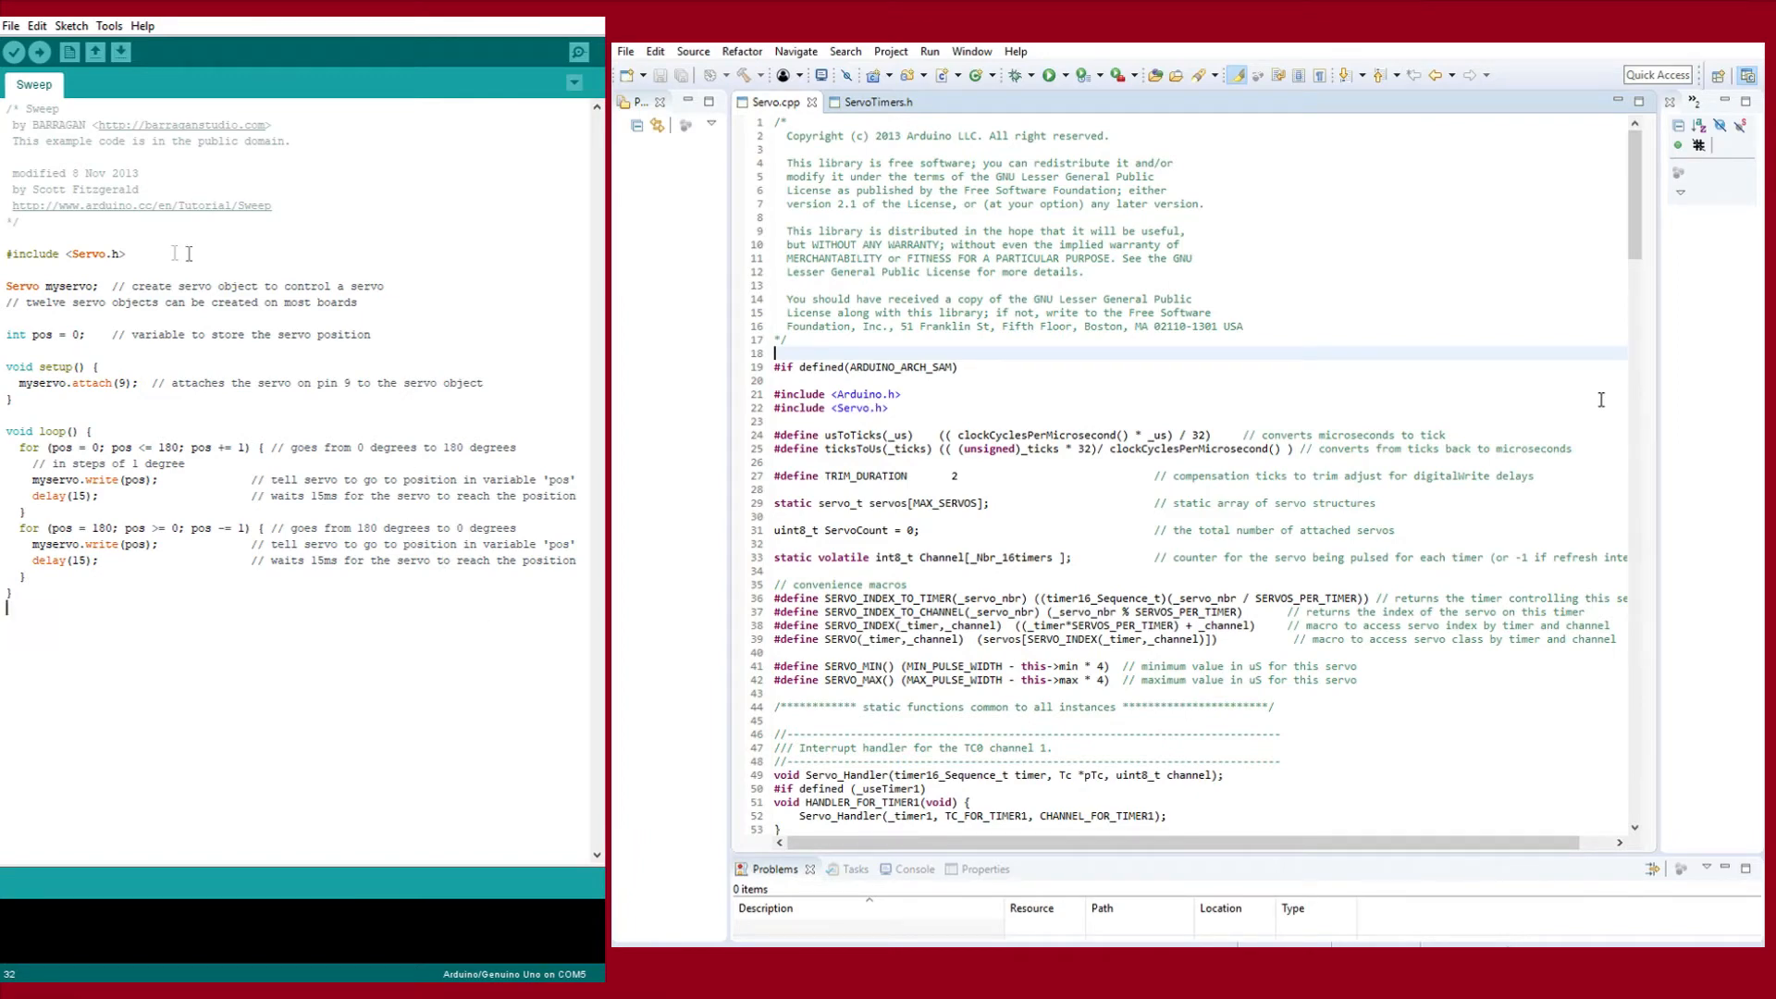
pyautogui.doubleClick(62, 254)
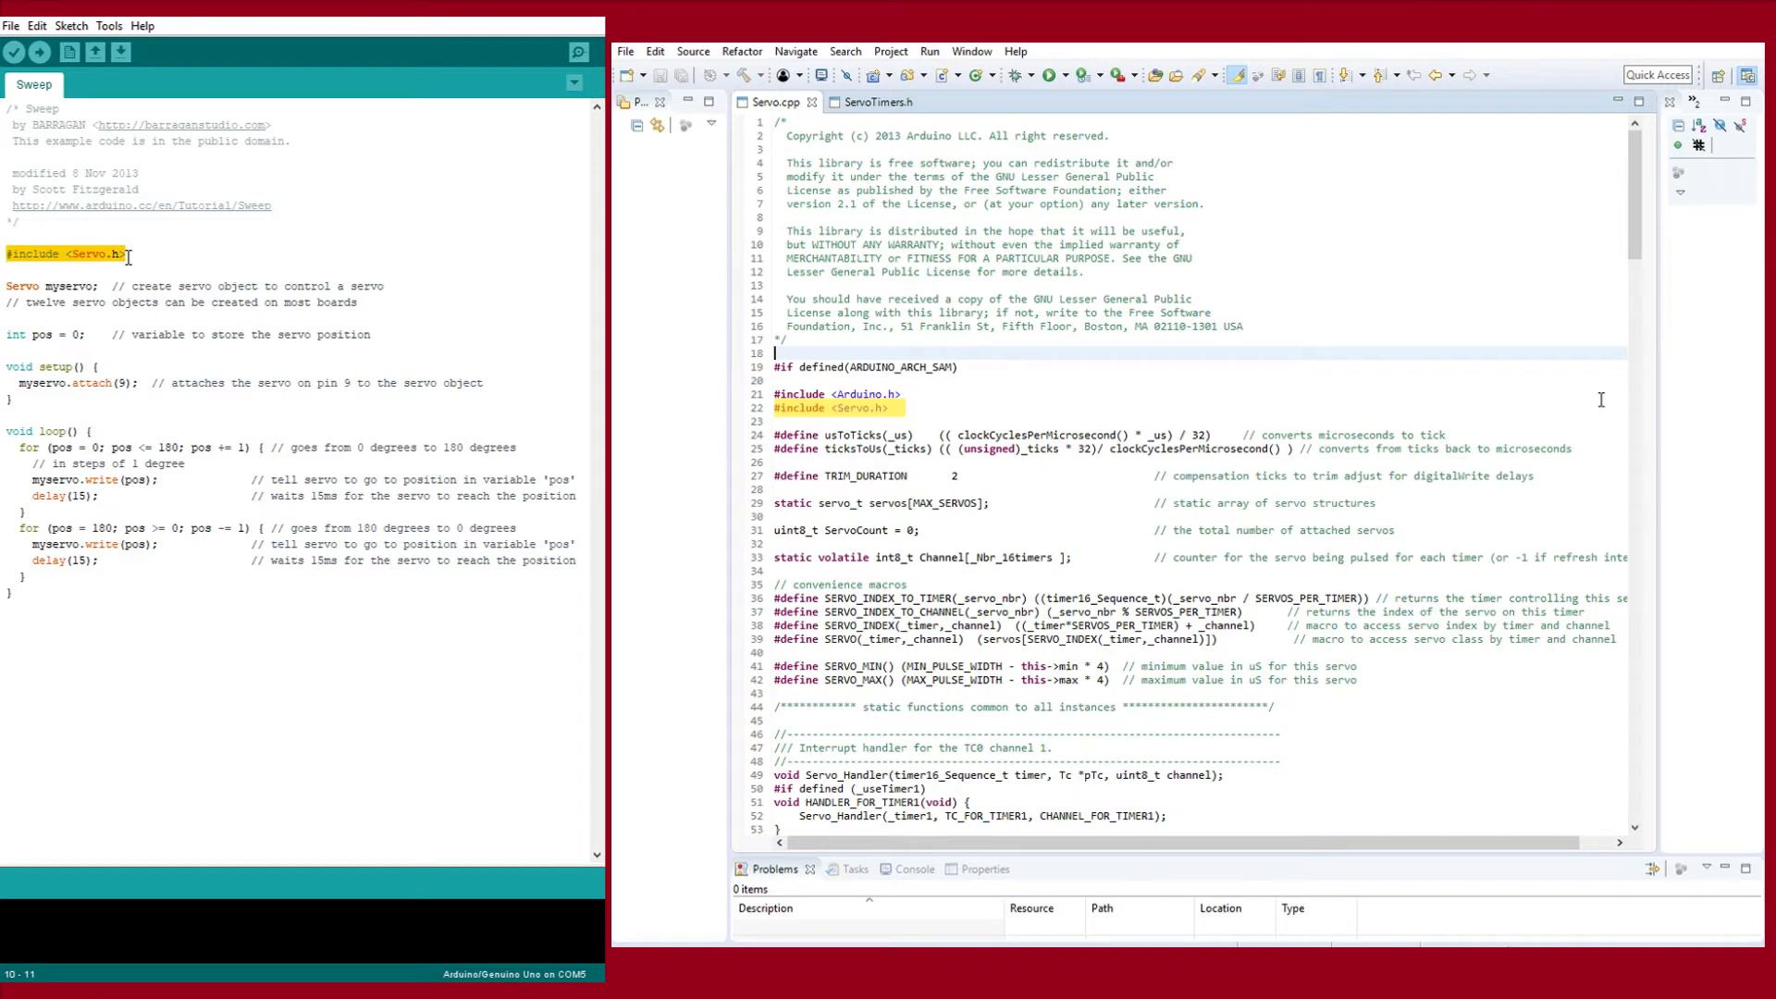
pyautogui.click(89, 294)
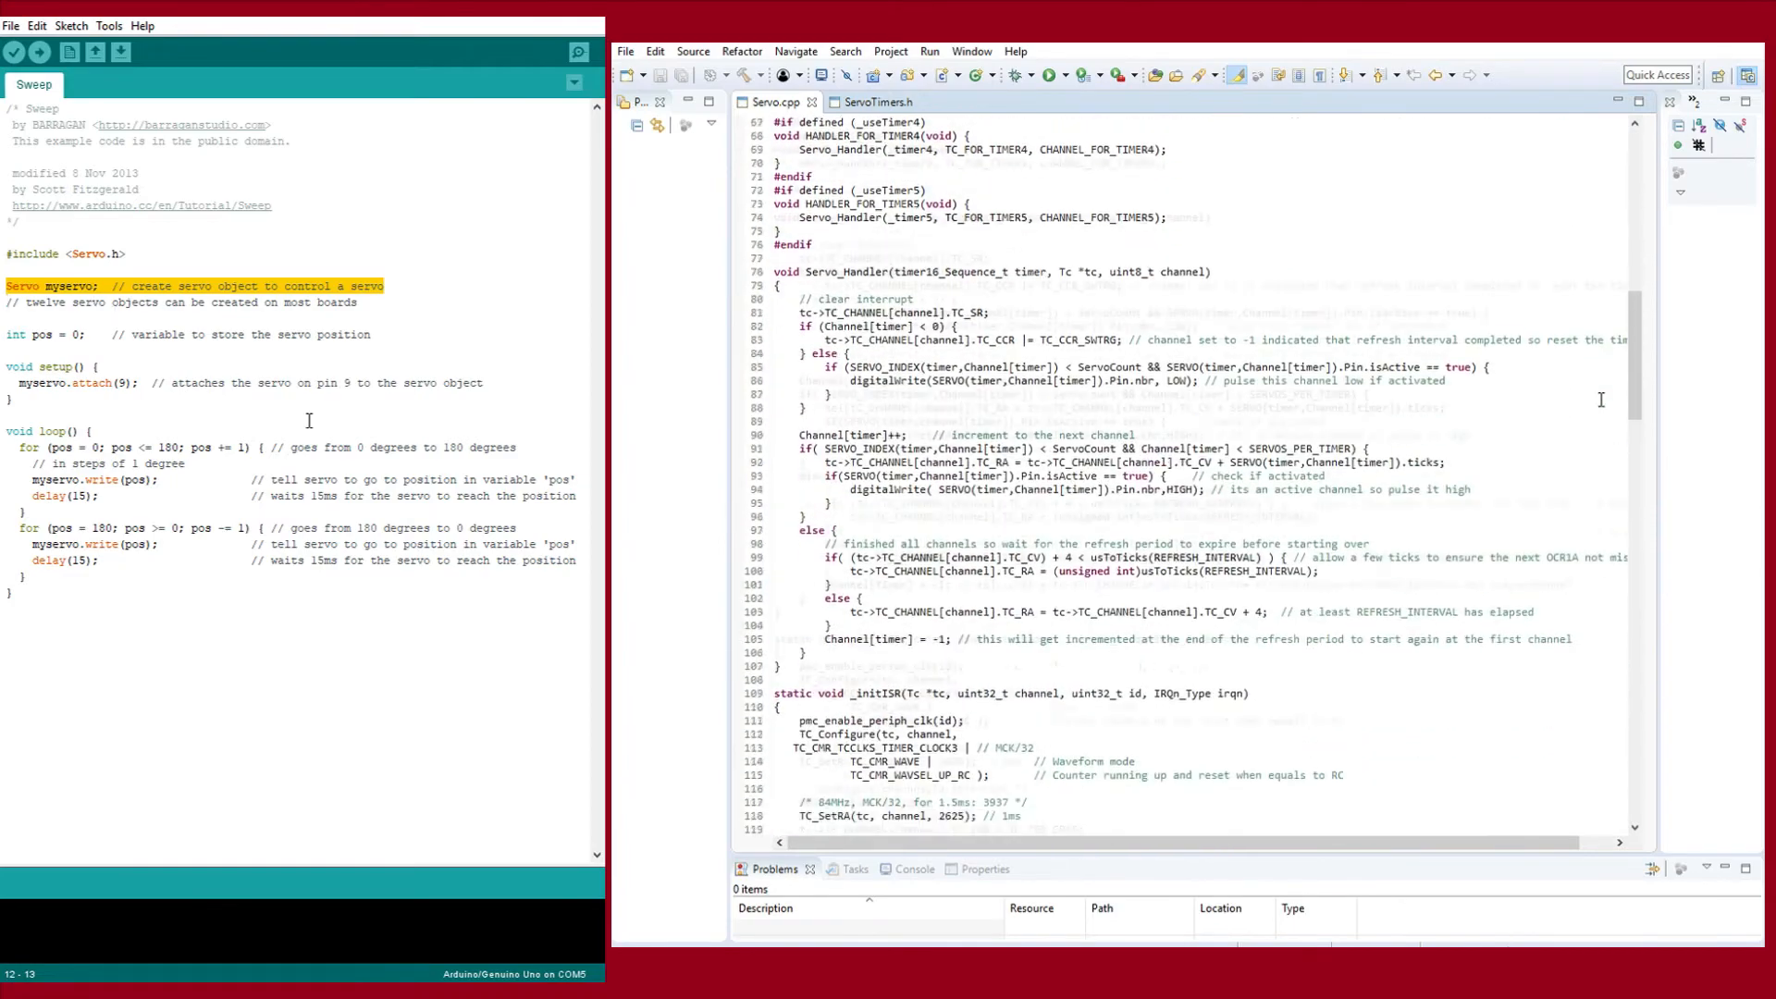
pyautogui.scroll(-3)
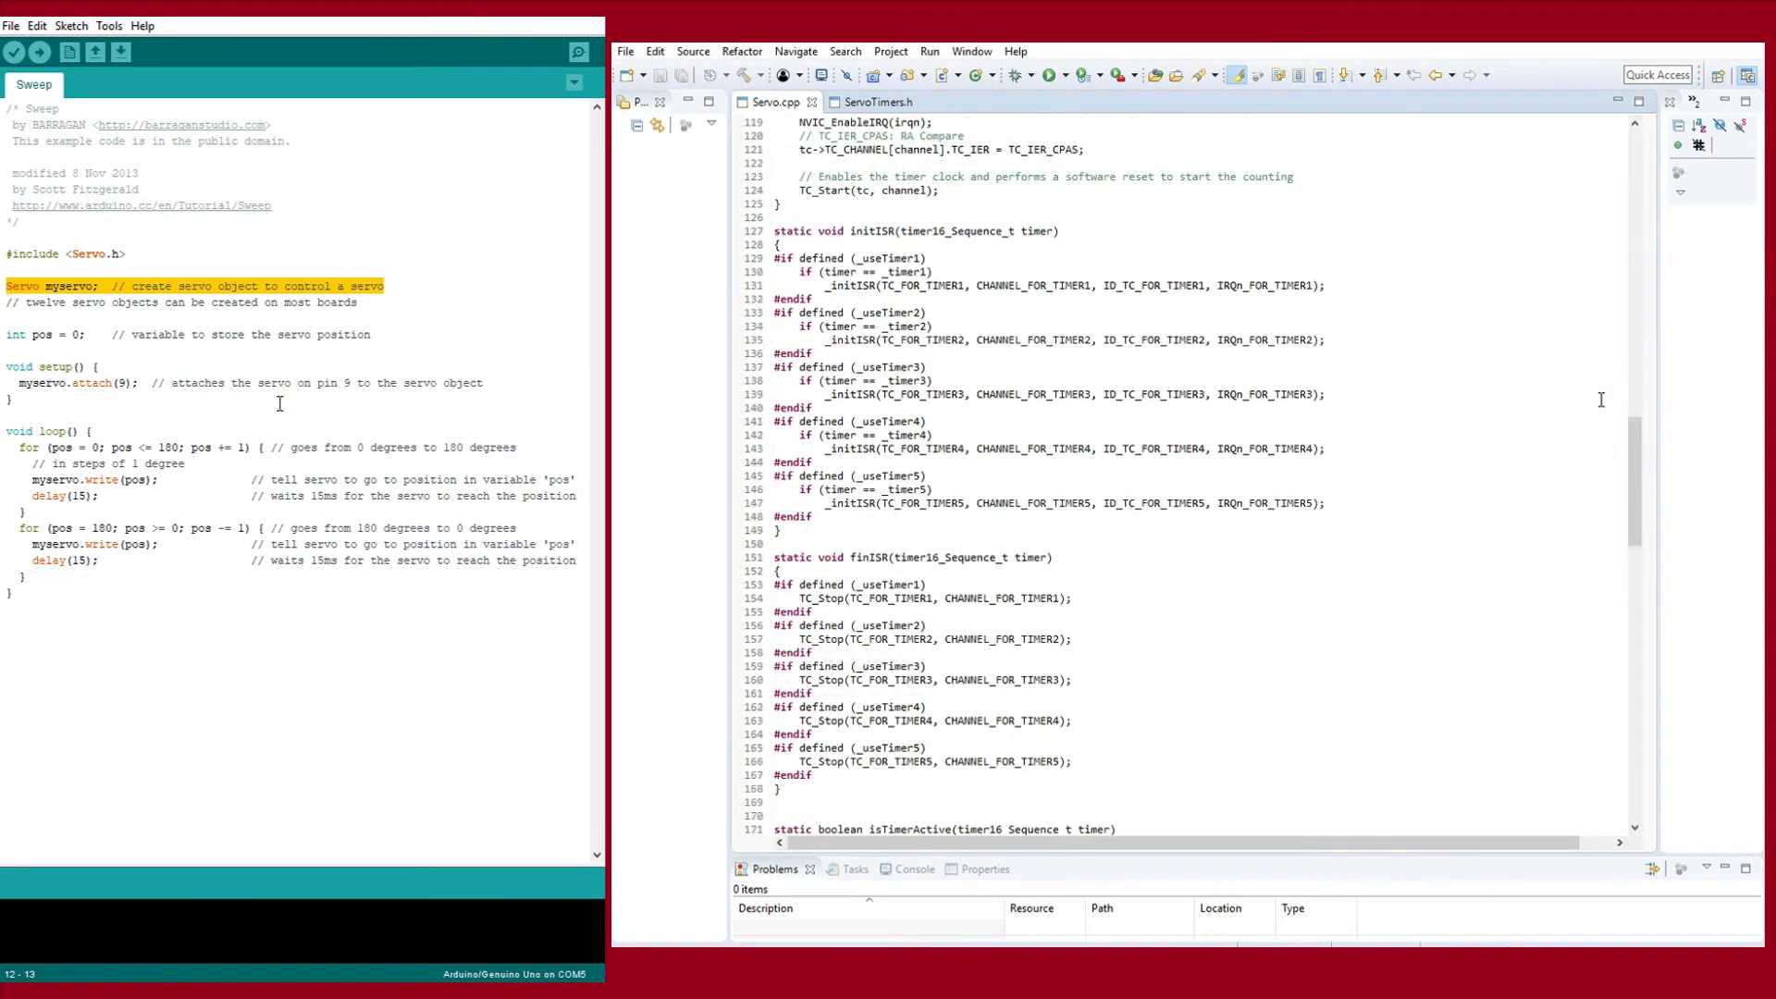
pyautogui.scroll(-3)
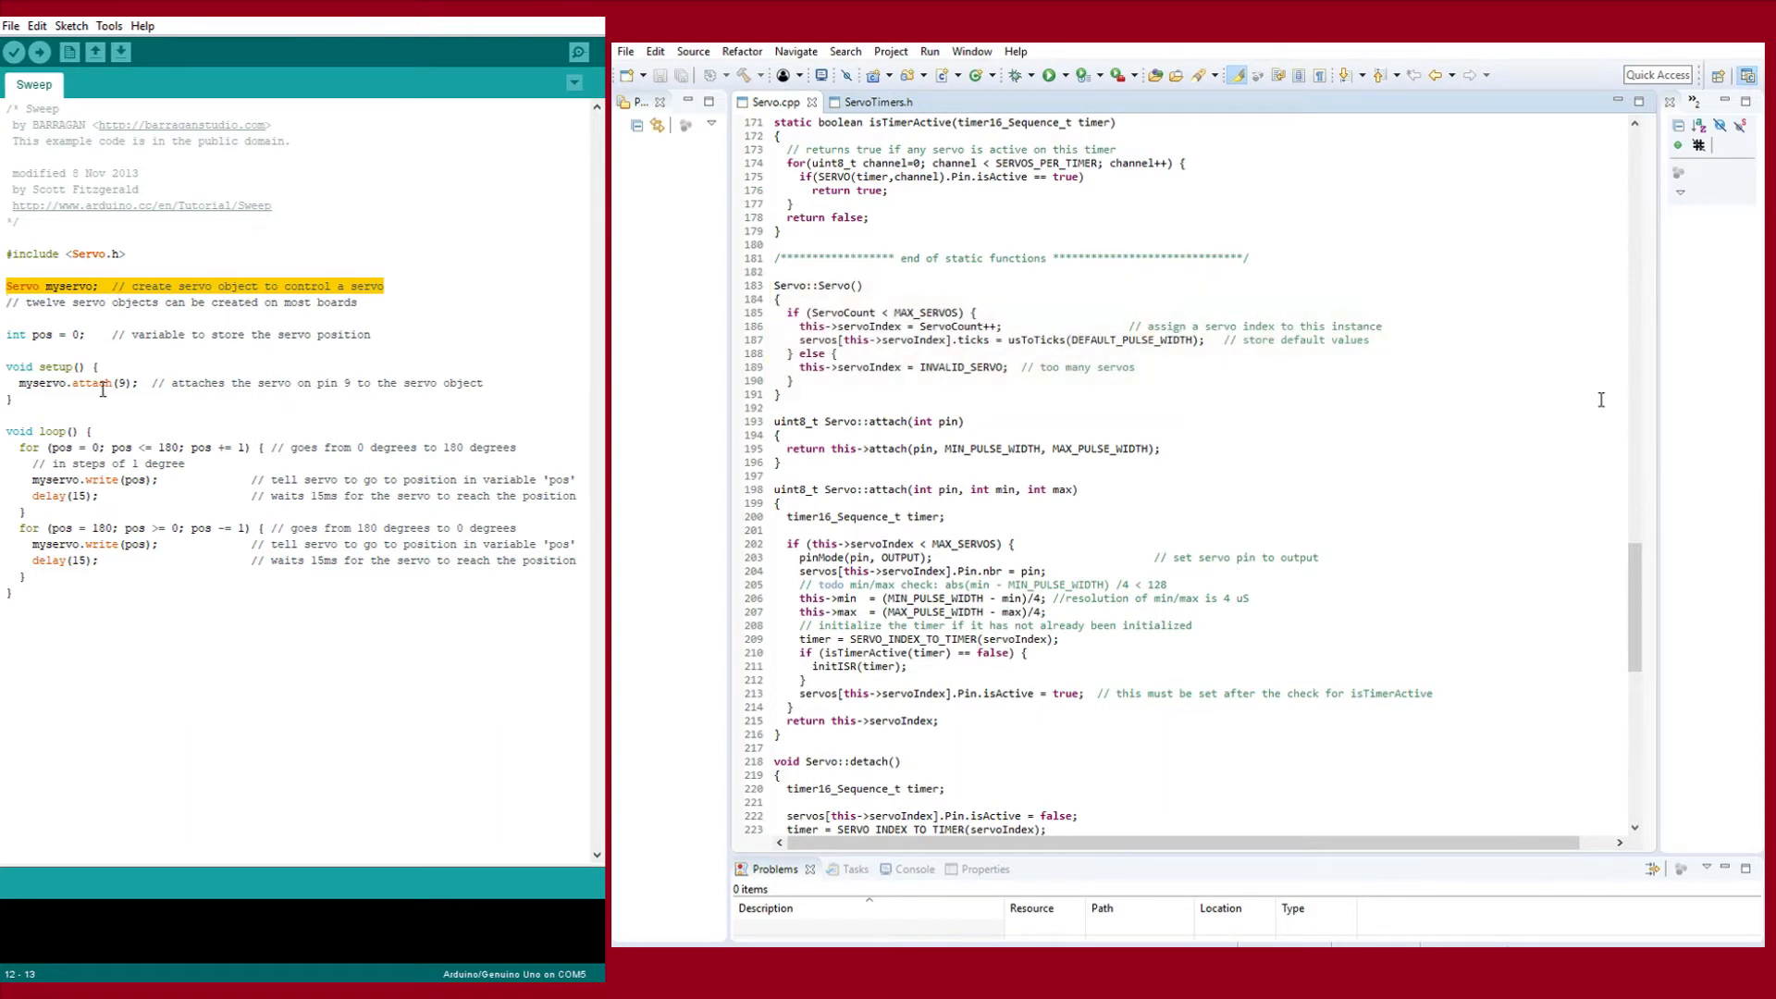
pyautogui.click(101, 383)
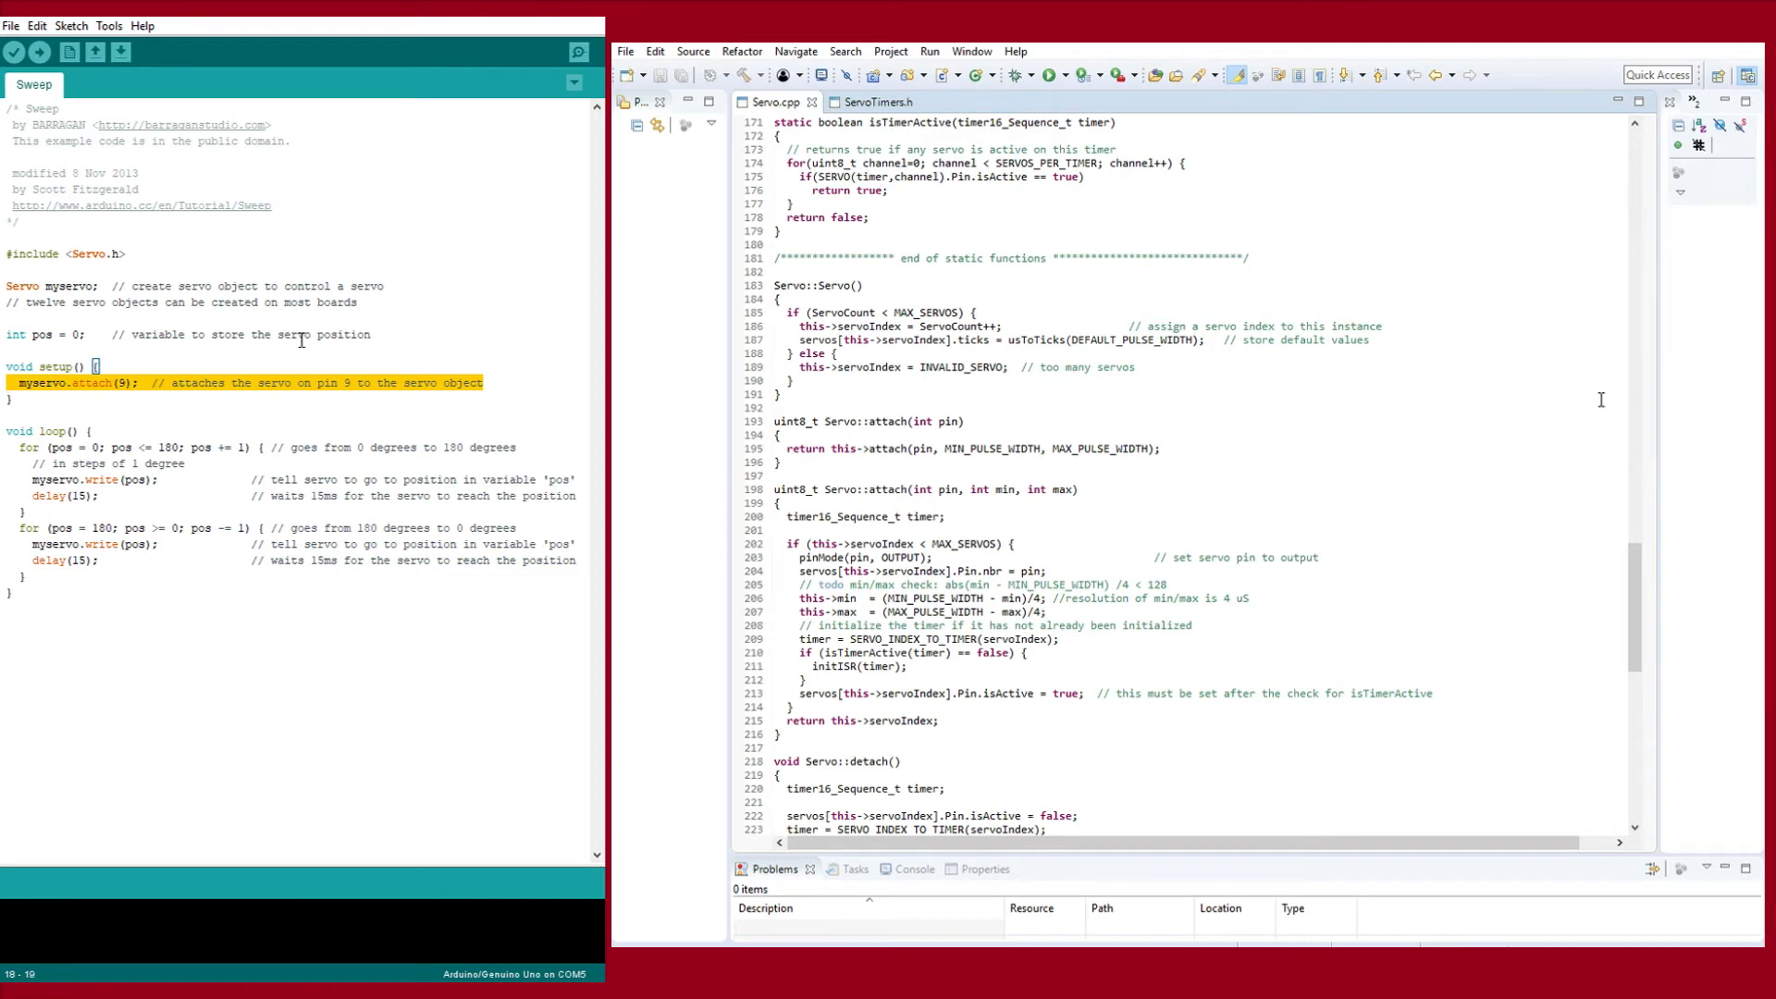
pyautogui.scroll(-3)
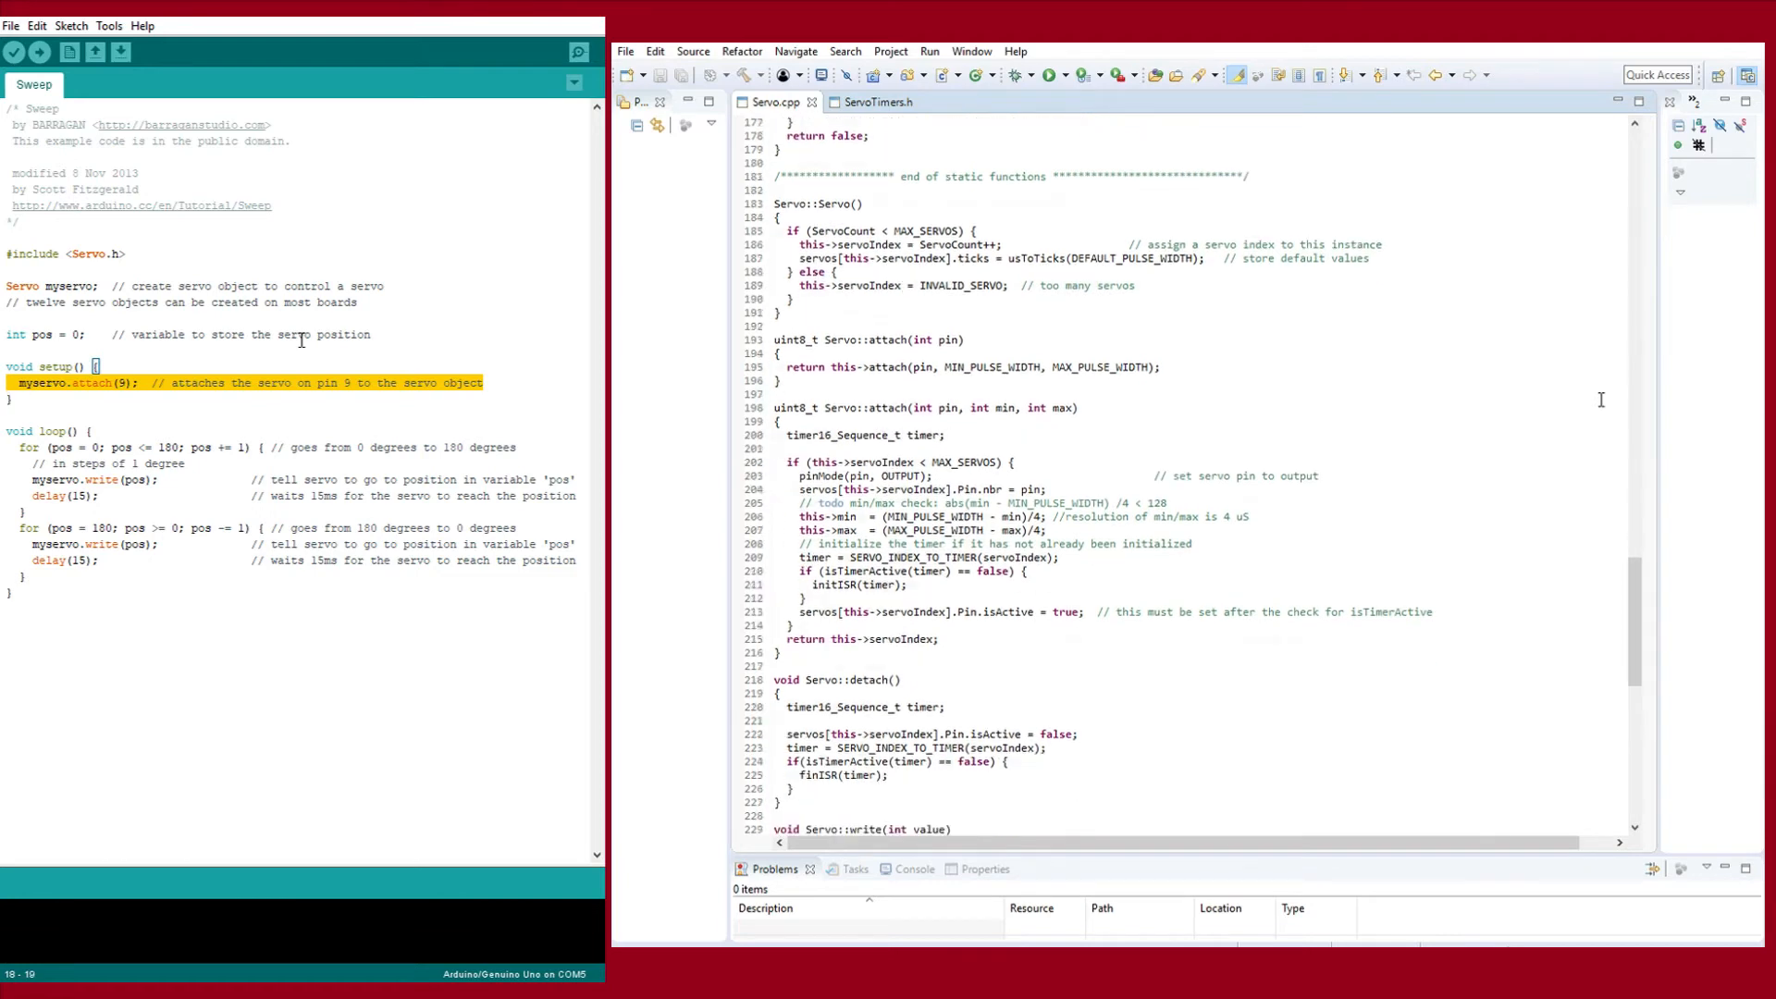
pyautogui.scroll(-3)
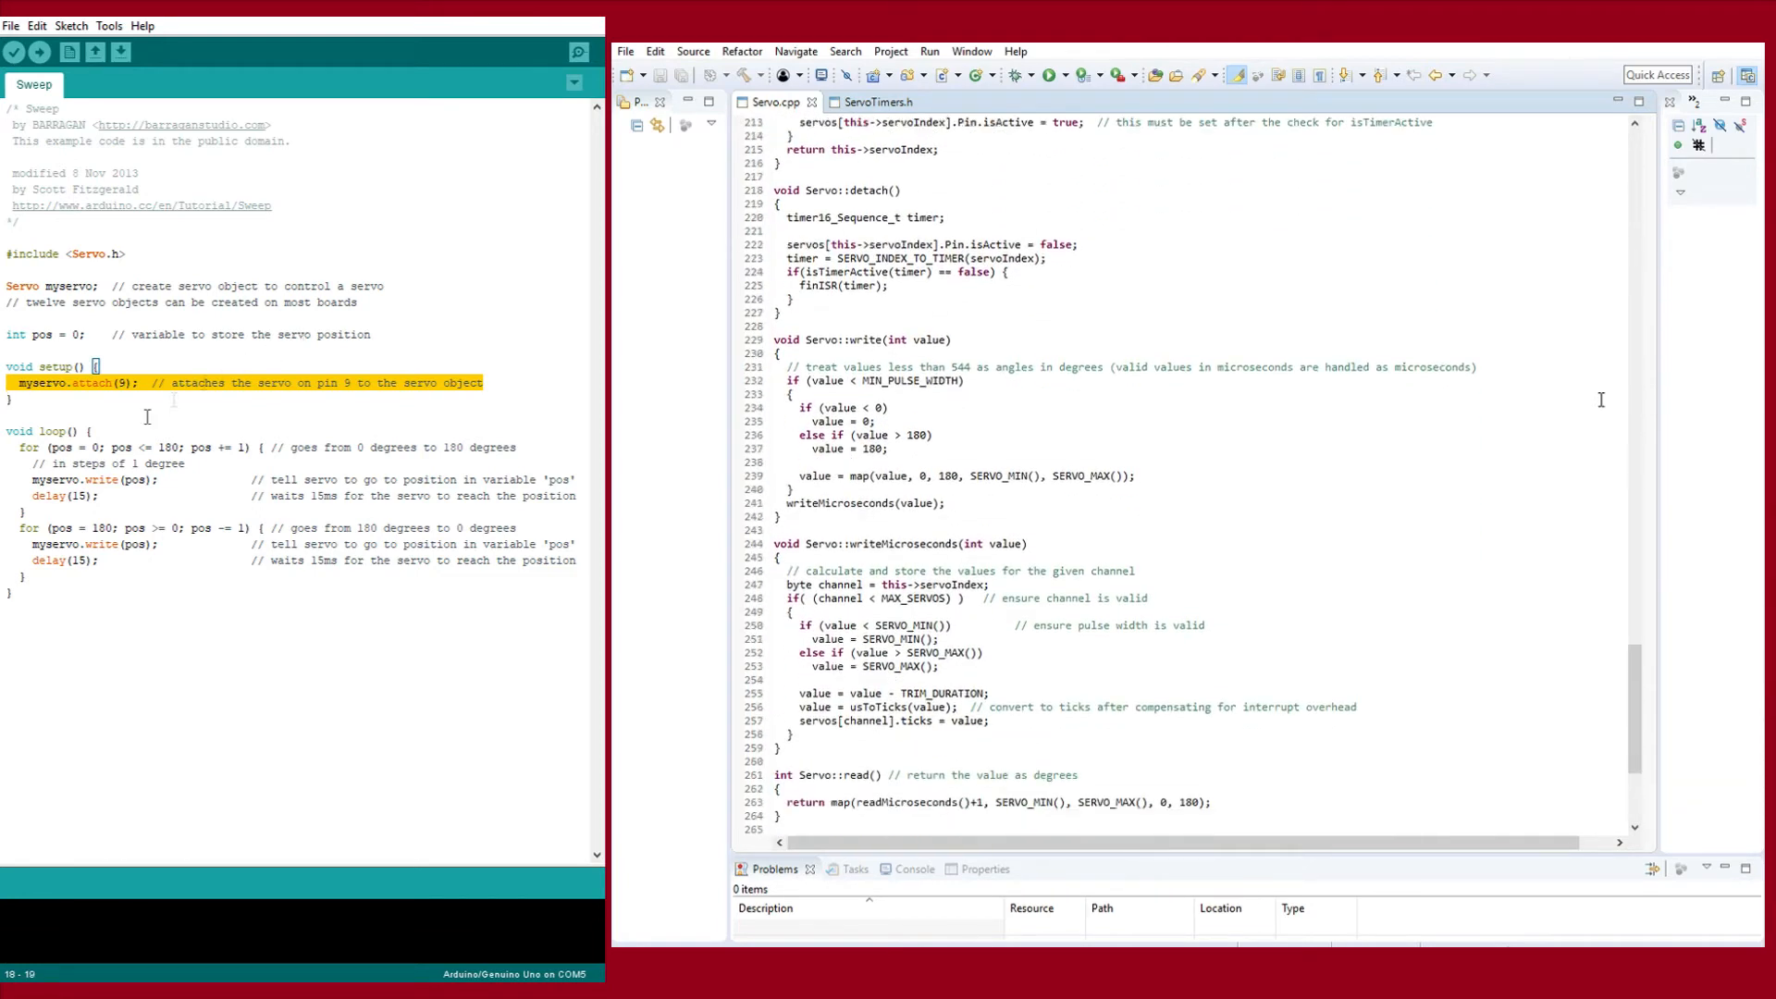
pyautogui.scroll(-3)
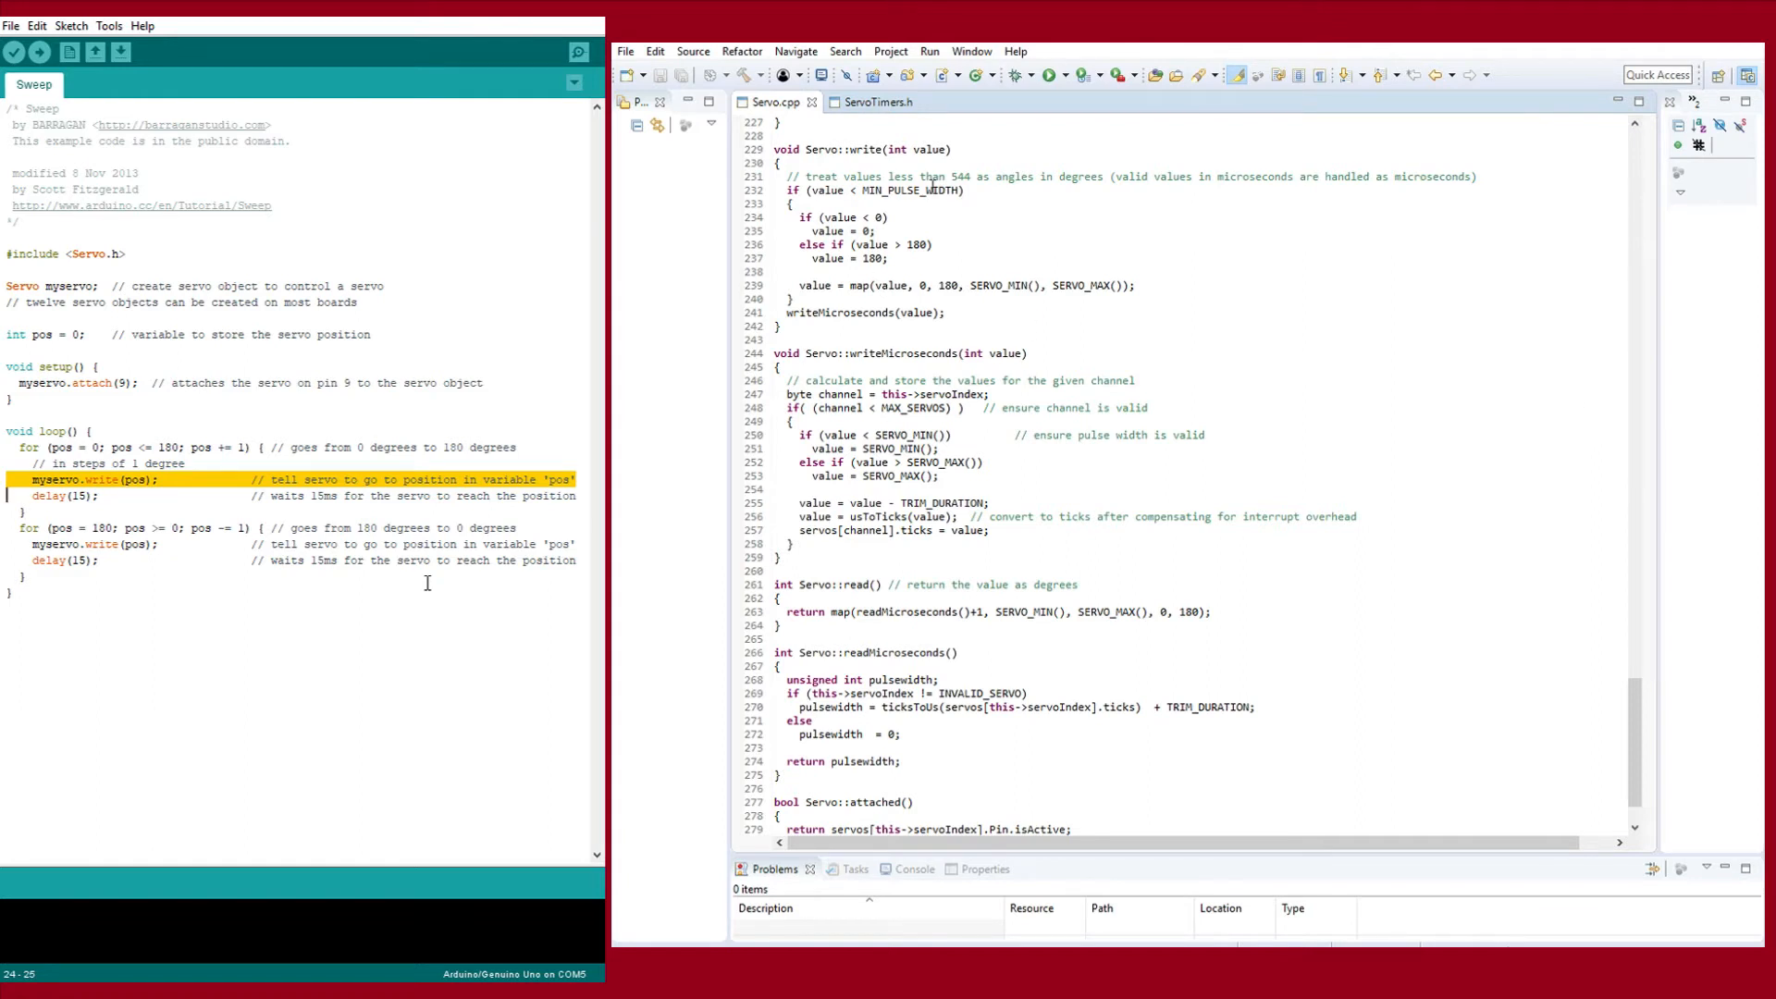
pyautogui.moveTo(1159, 193)
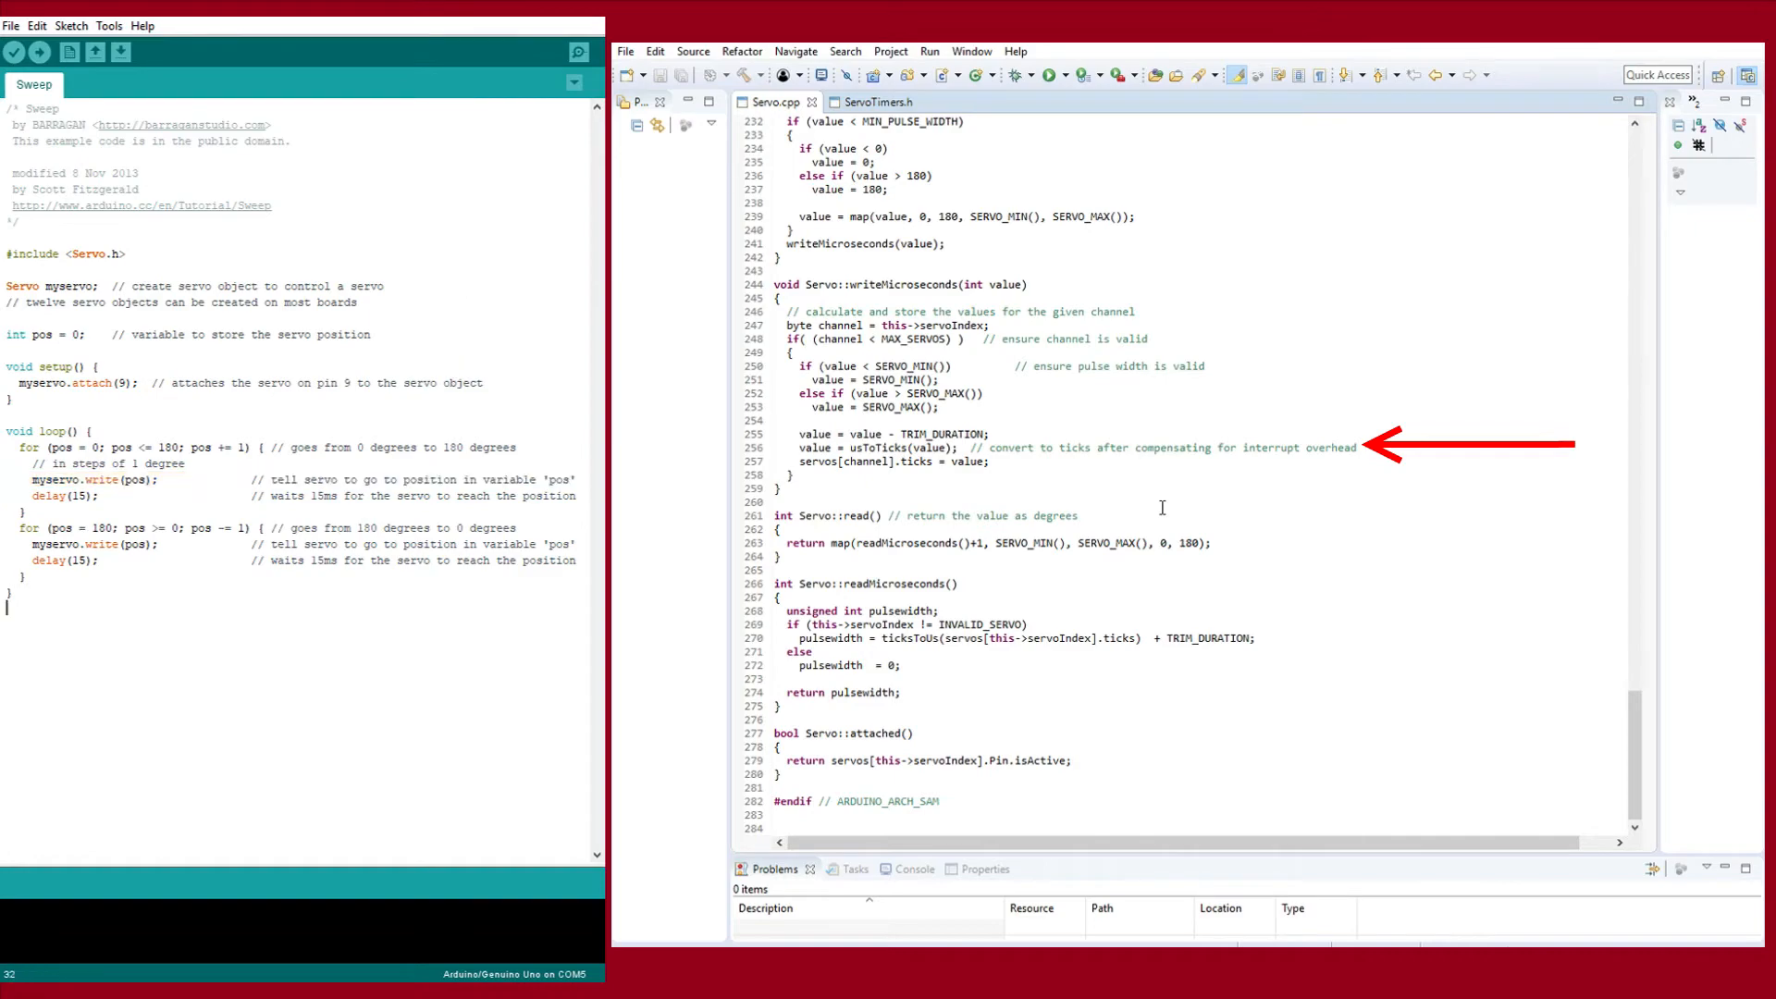
pyautogui.click(878, 101)
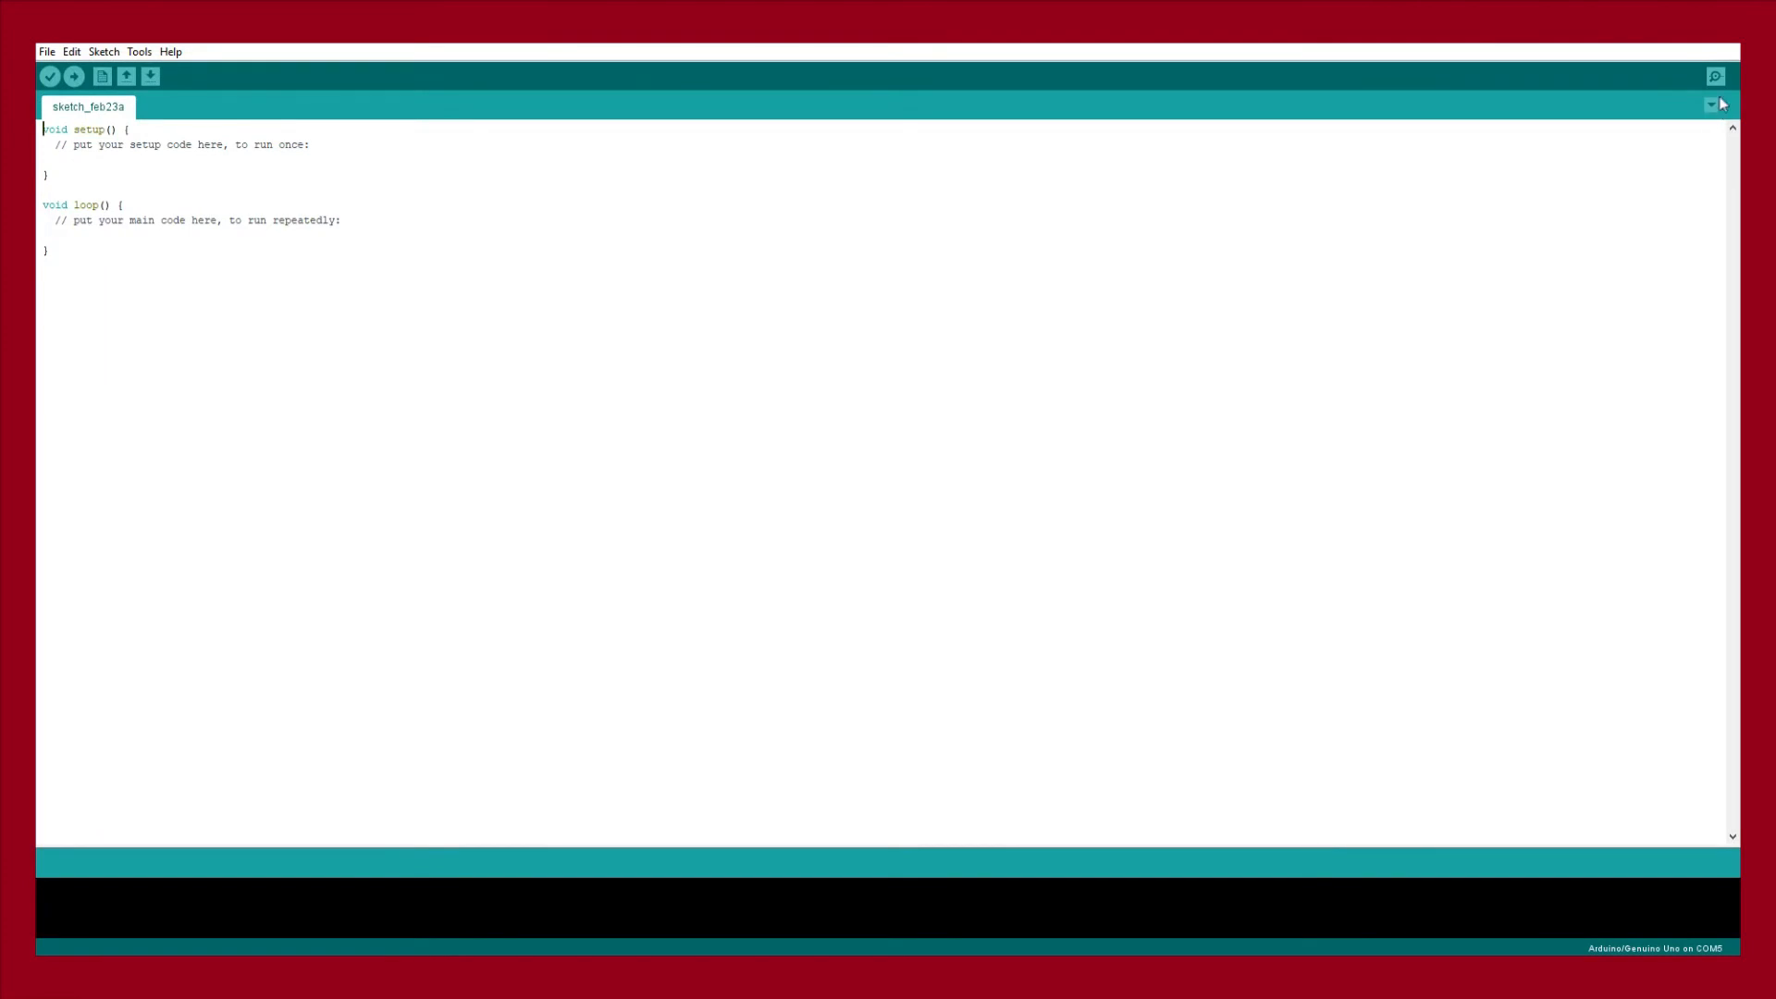
# Add a new sketch tab named roboArm.h
pyautogui.click(1710, 105)
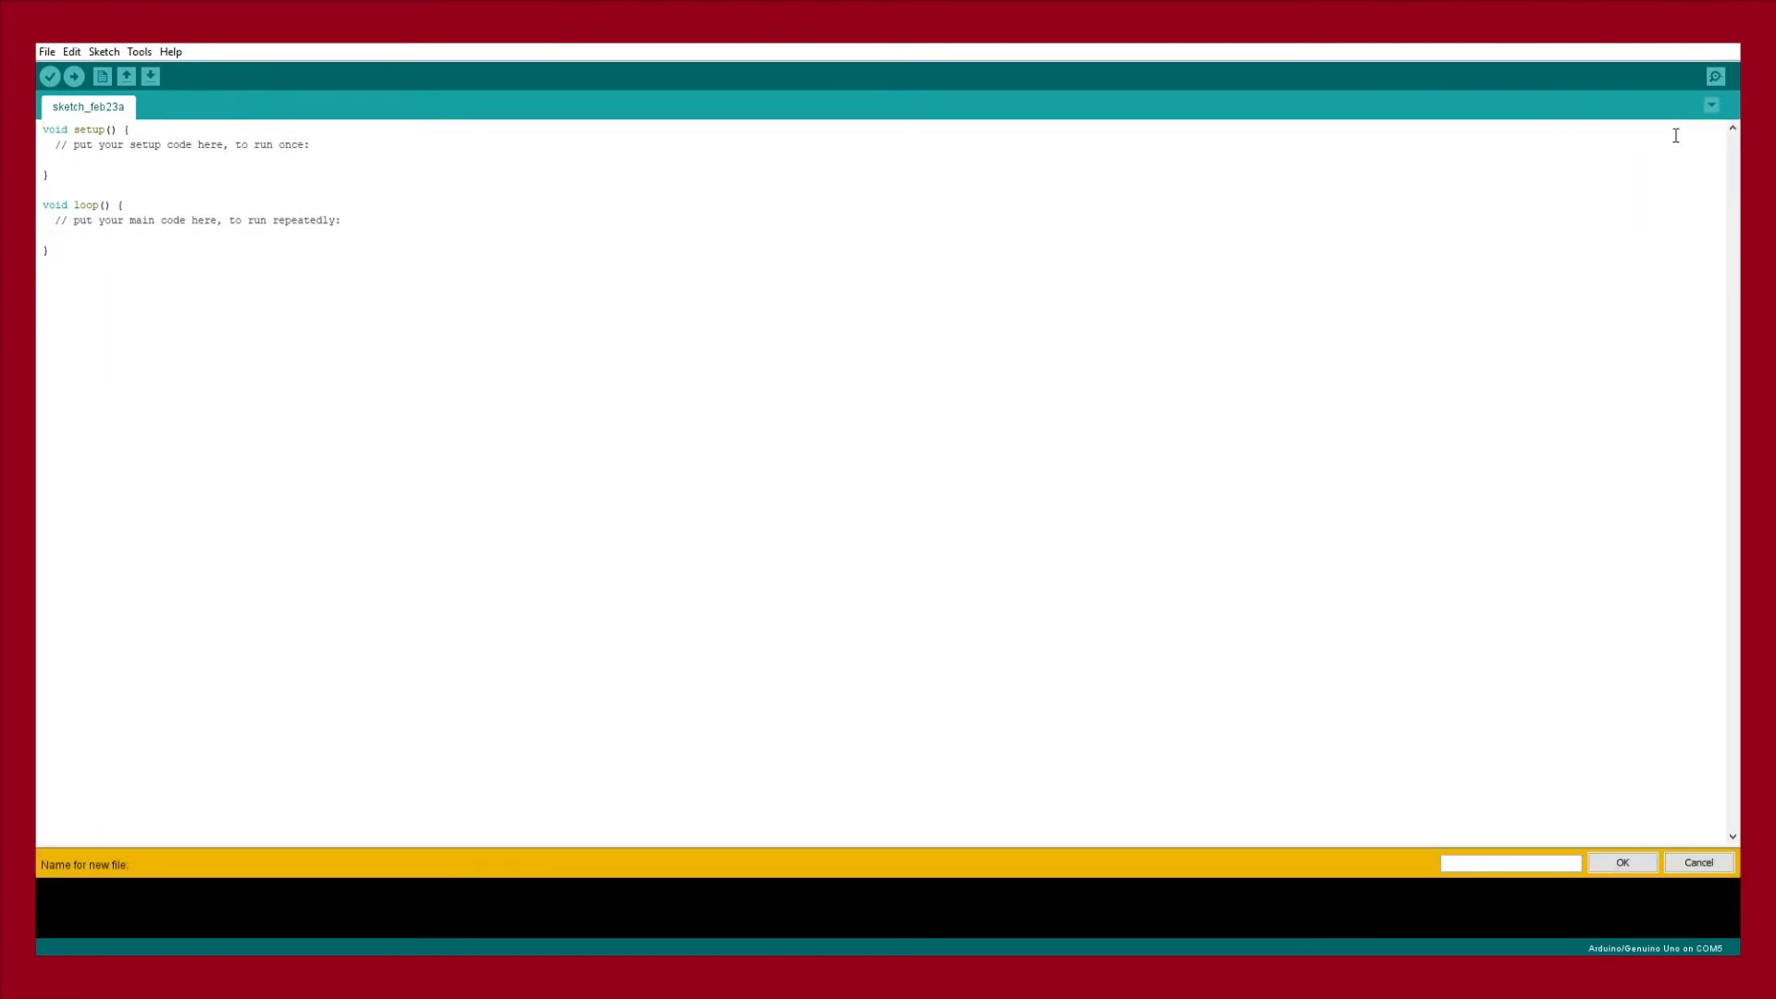
pyautogui.write('robo')
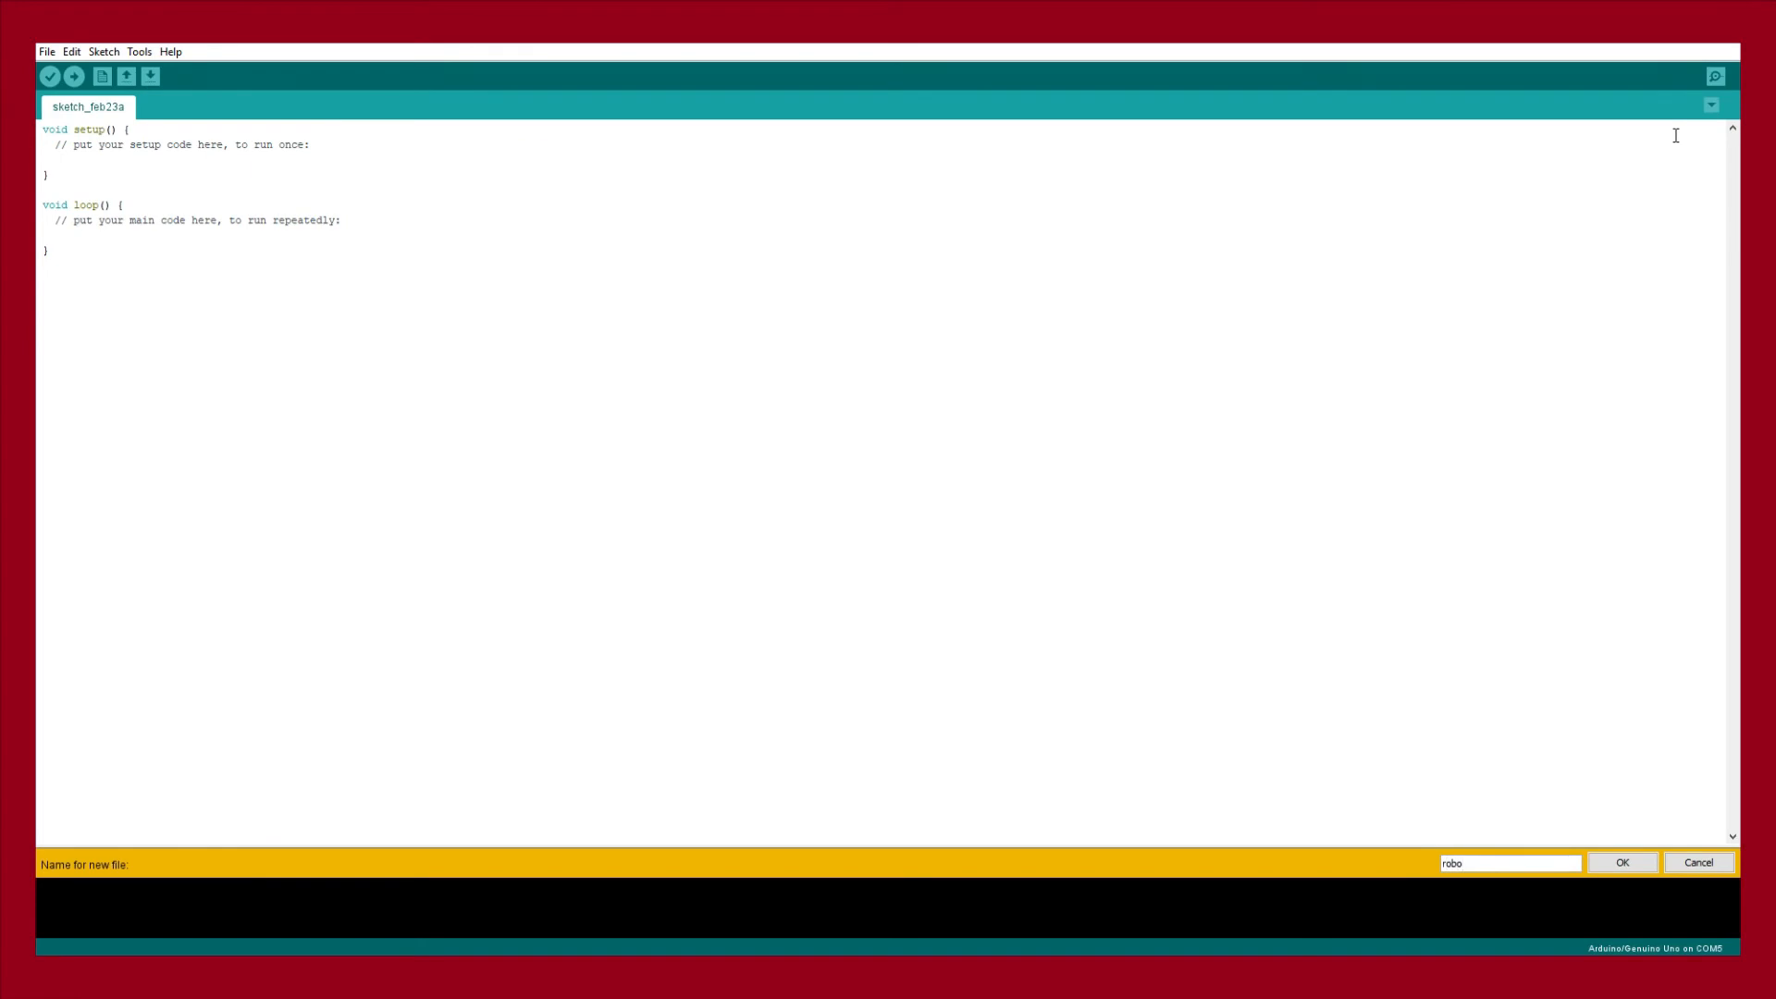
pyautogui.click(1620, 862)
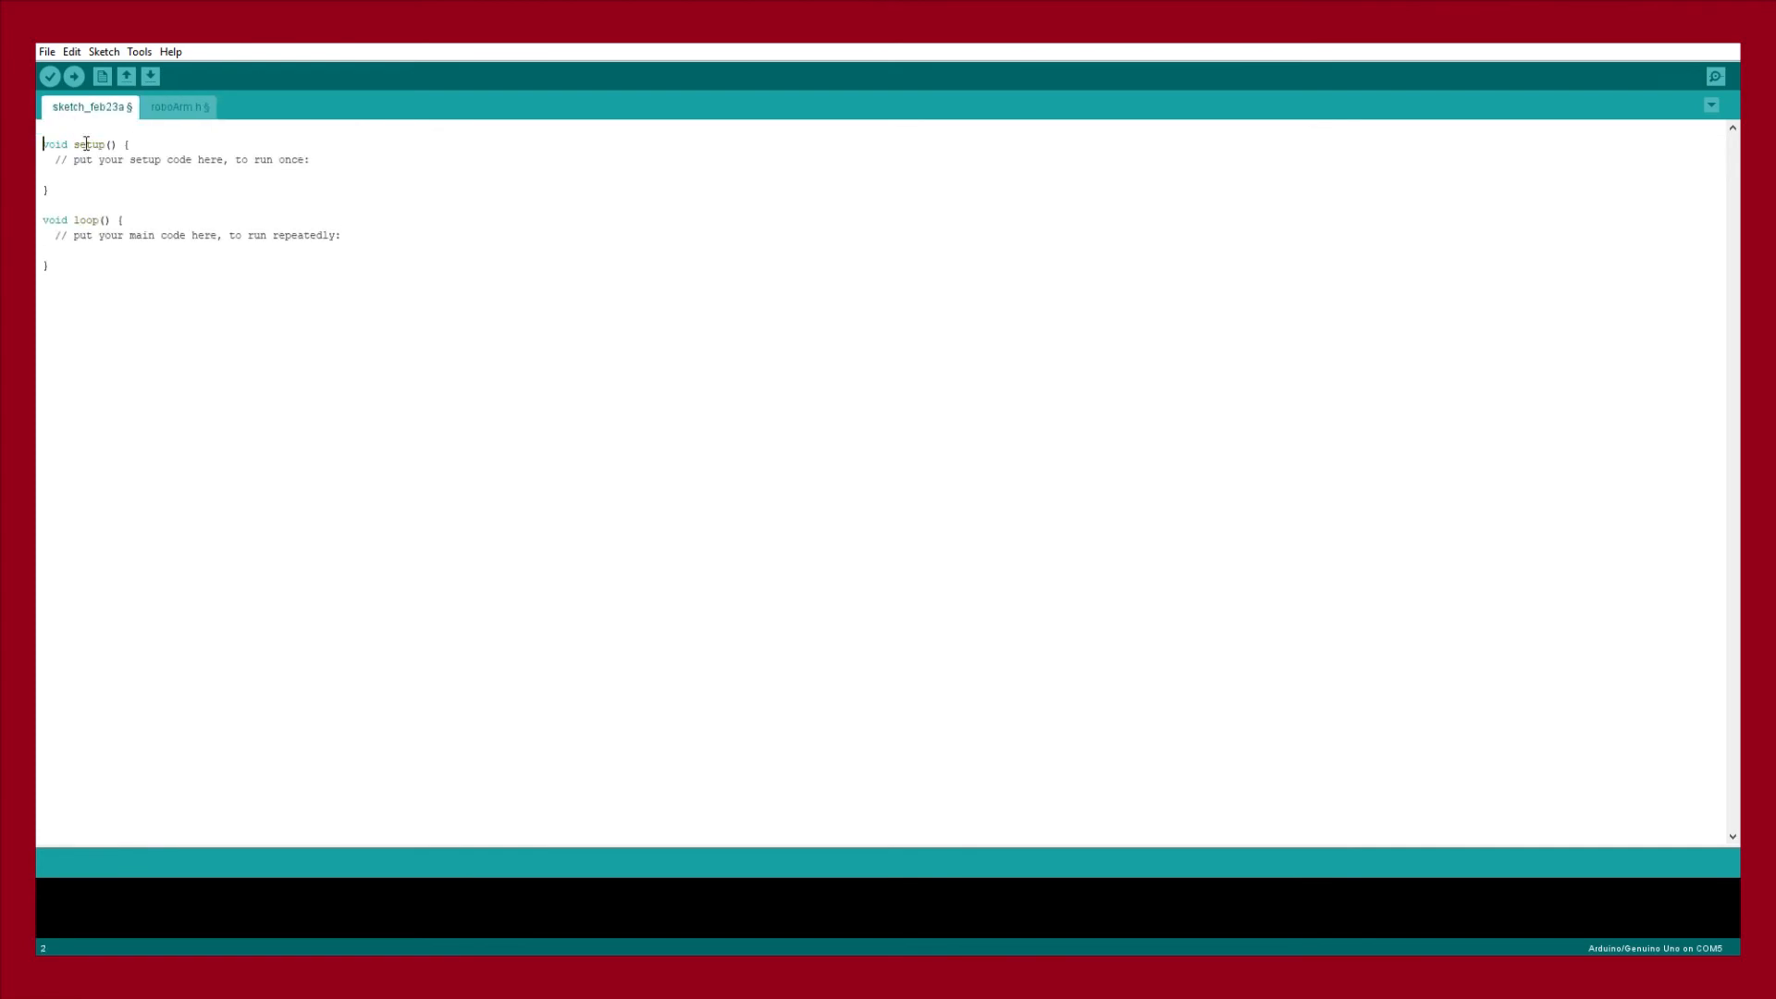
# Write #include roboArm.h in the main sketch, then switch to the roboArm.h tab
pyautogui.write('#inc')
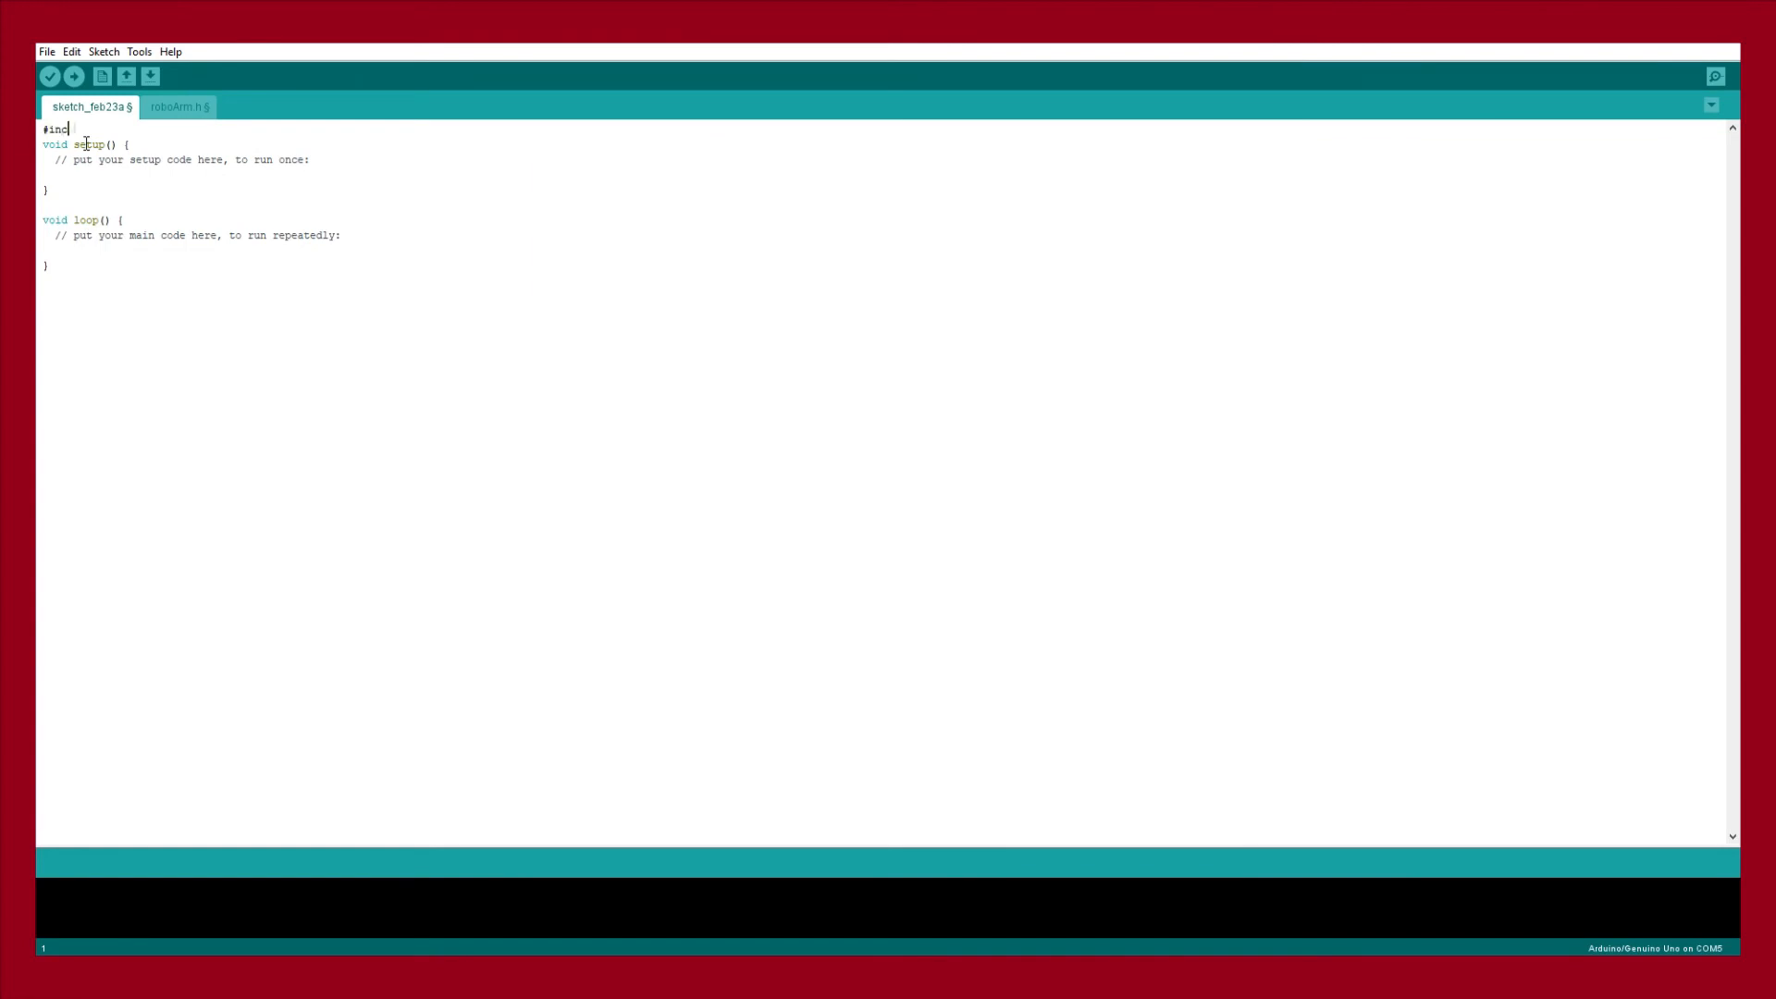
pyautogui.write('lude robo')
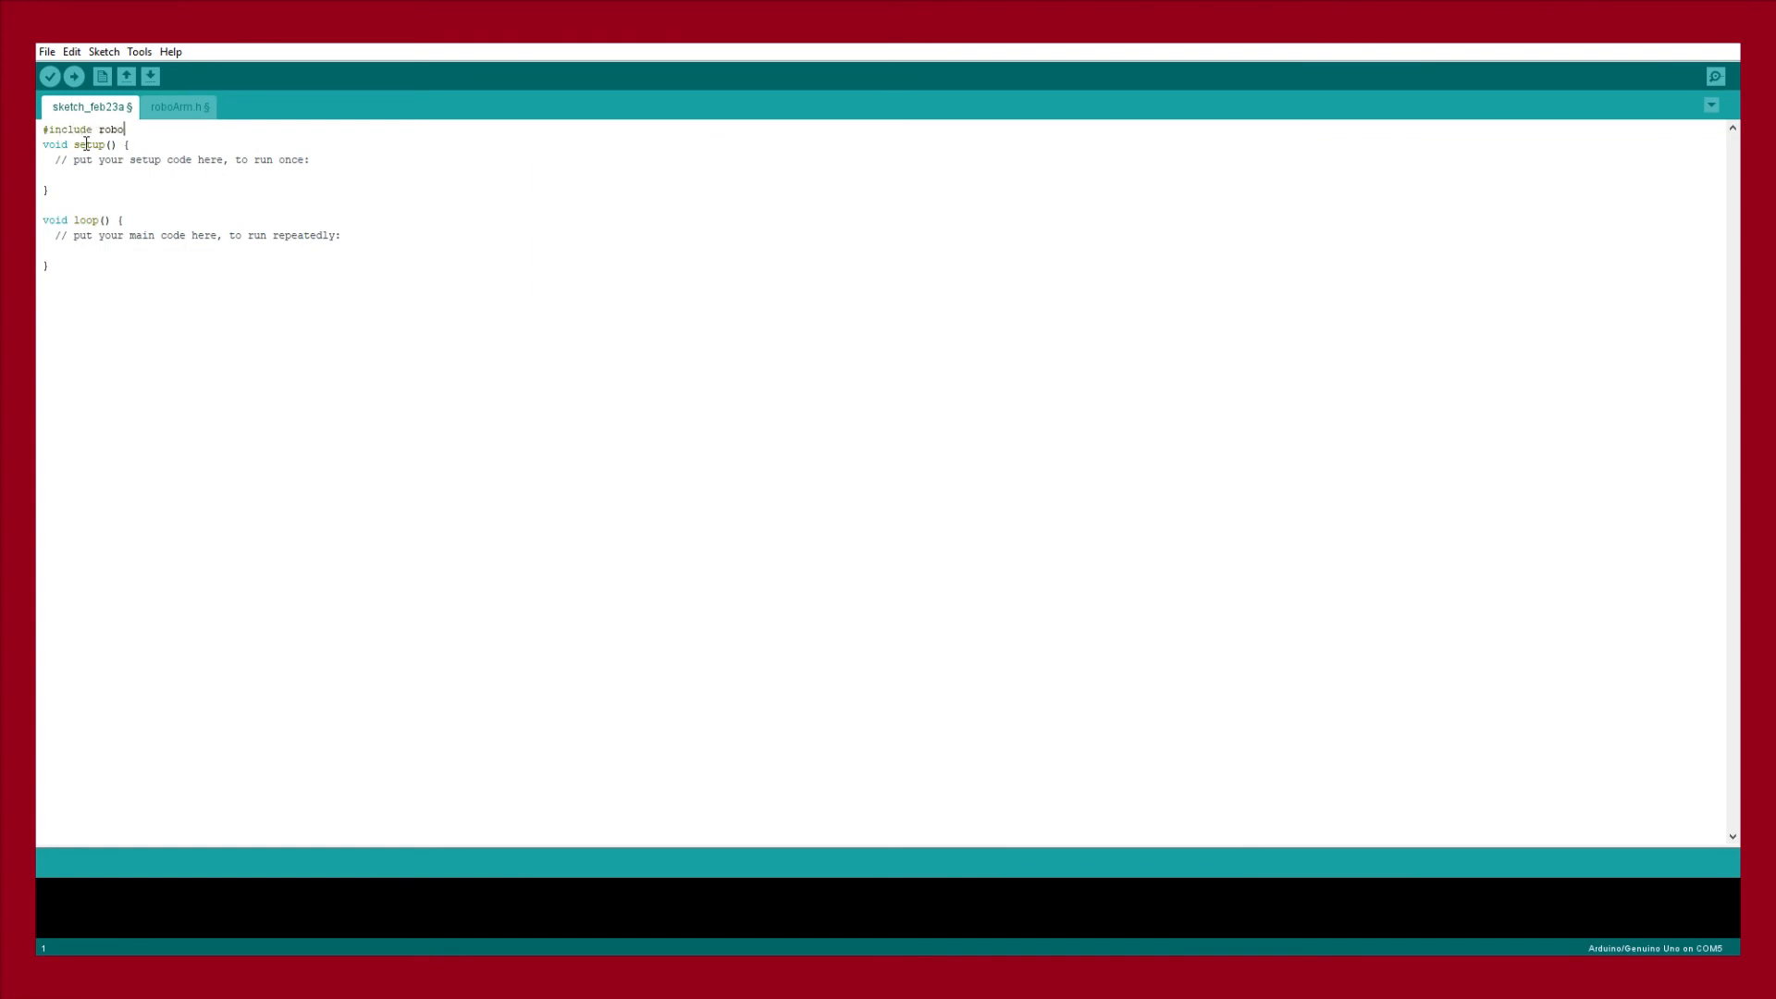
pyautogui.write('Arm.h')
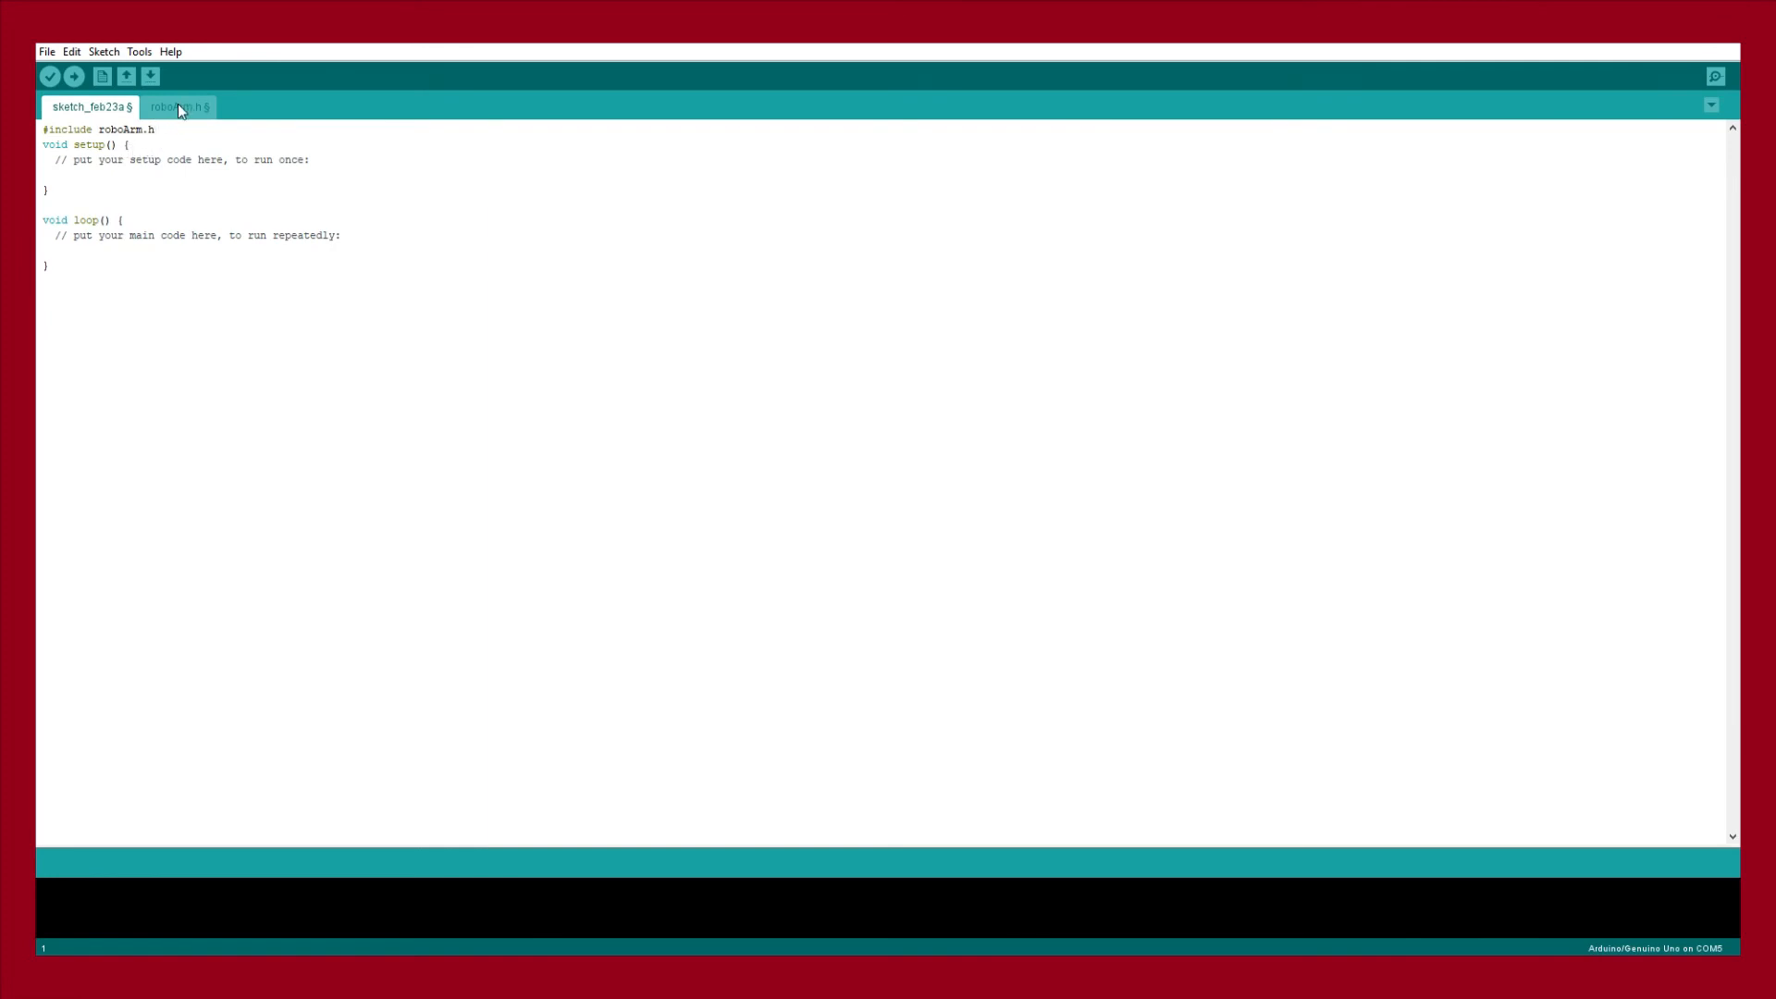
pyautogui.click(176, 107)
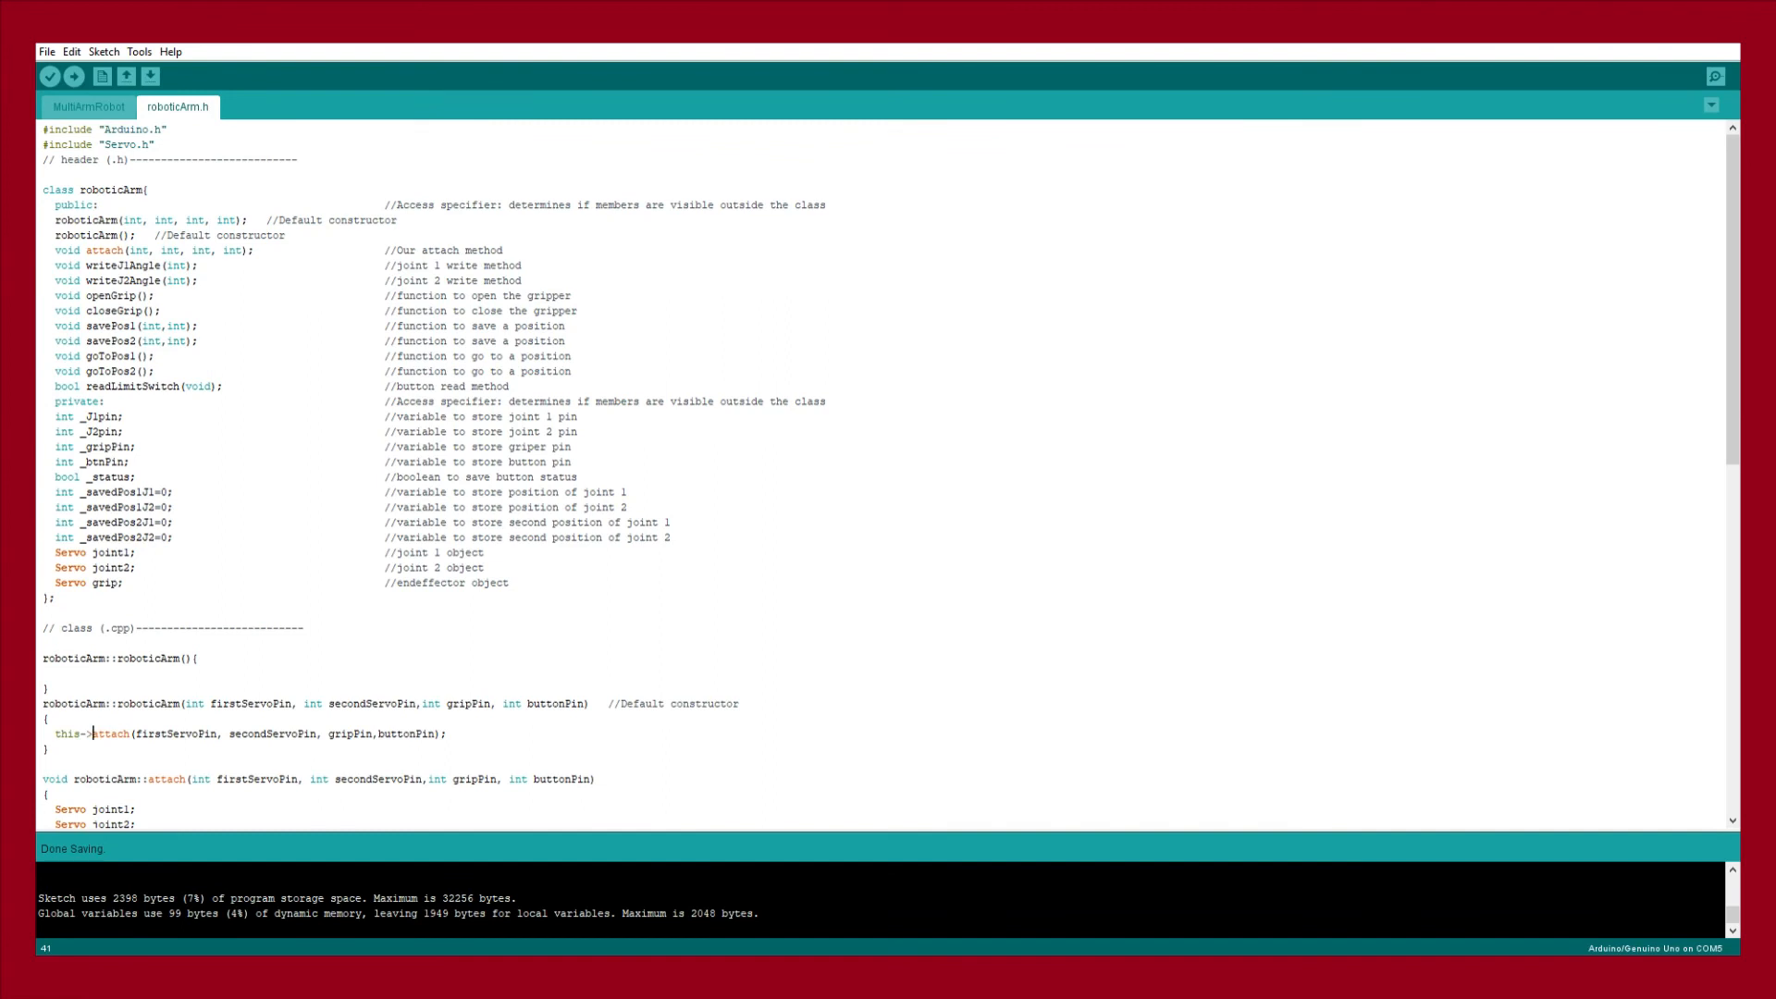
pyautogui.moveTo(191, 160)
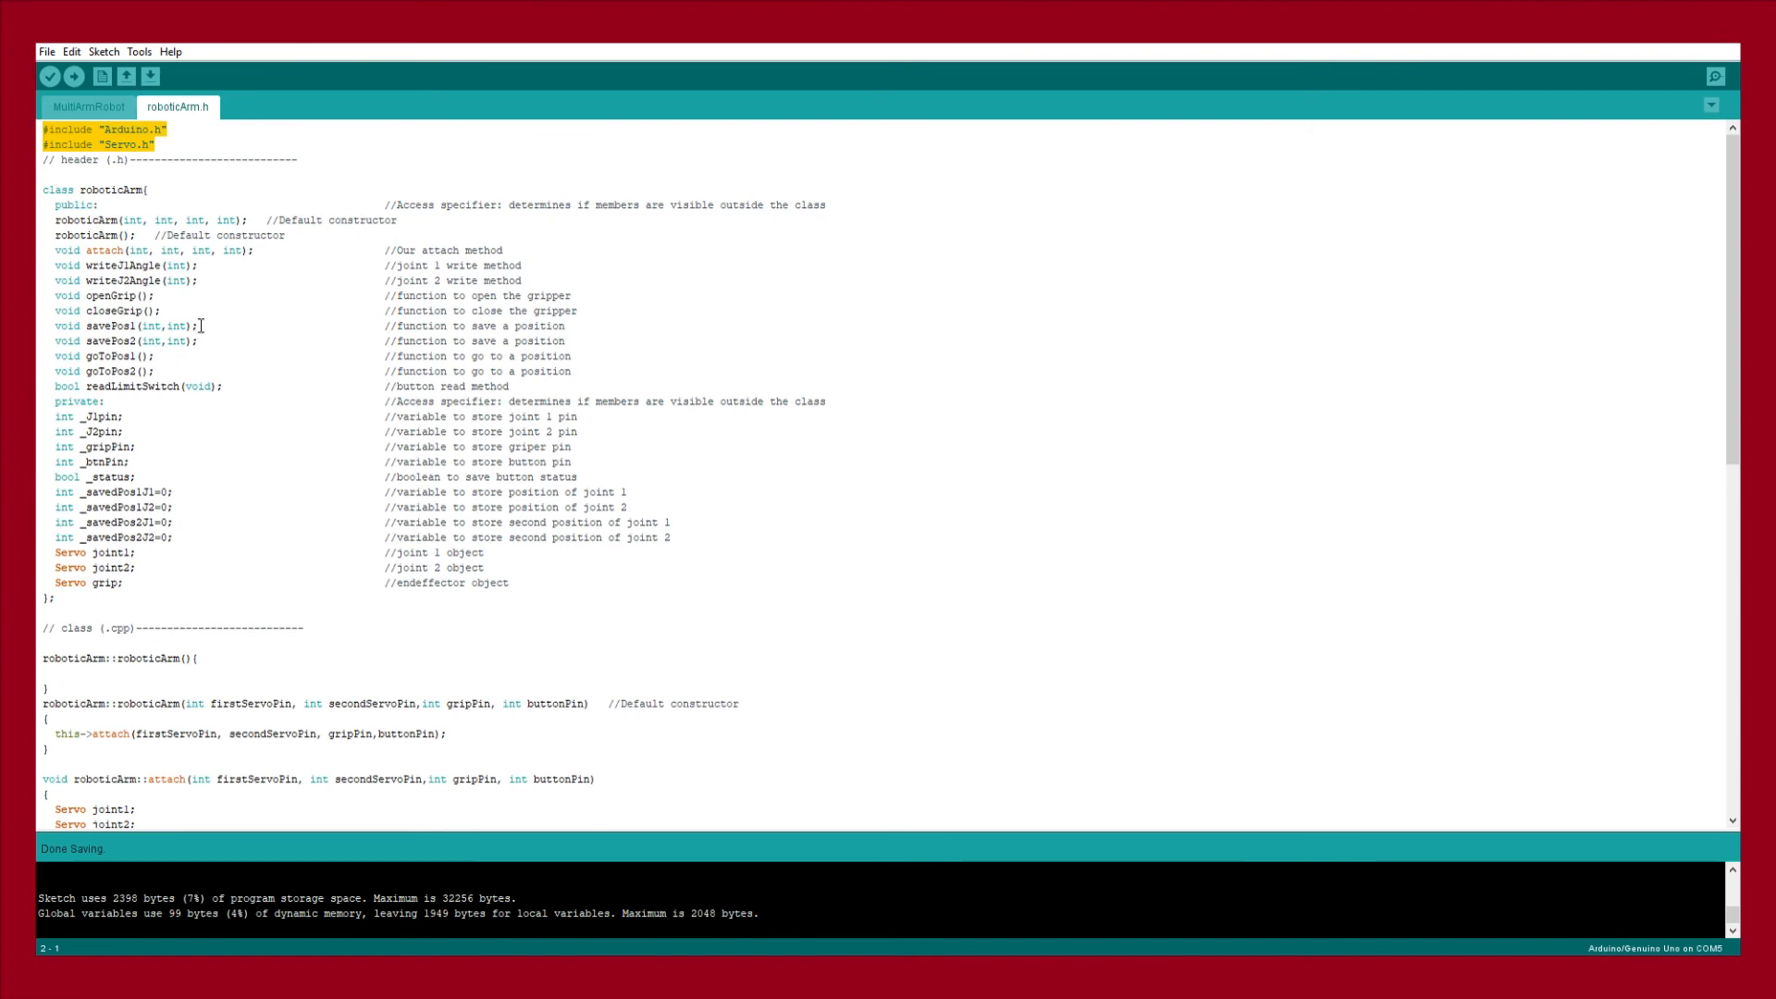
pyautogui.moveTo(460, 157)
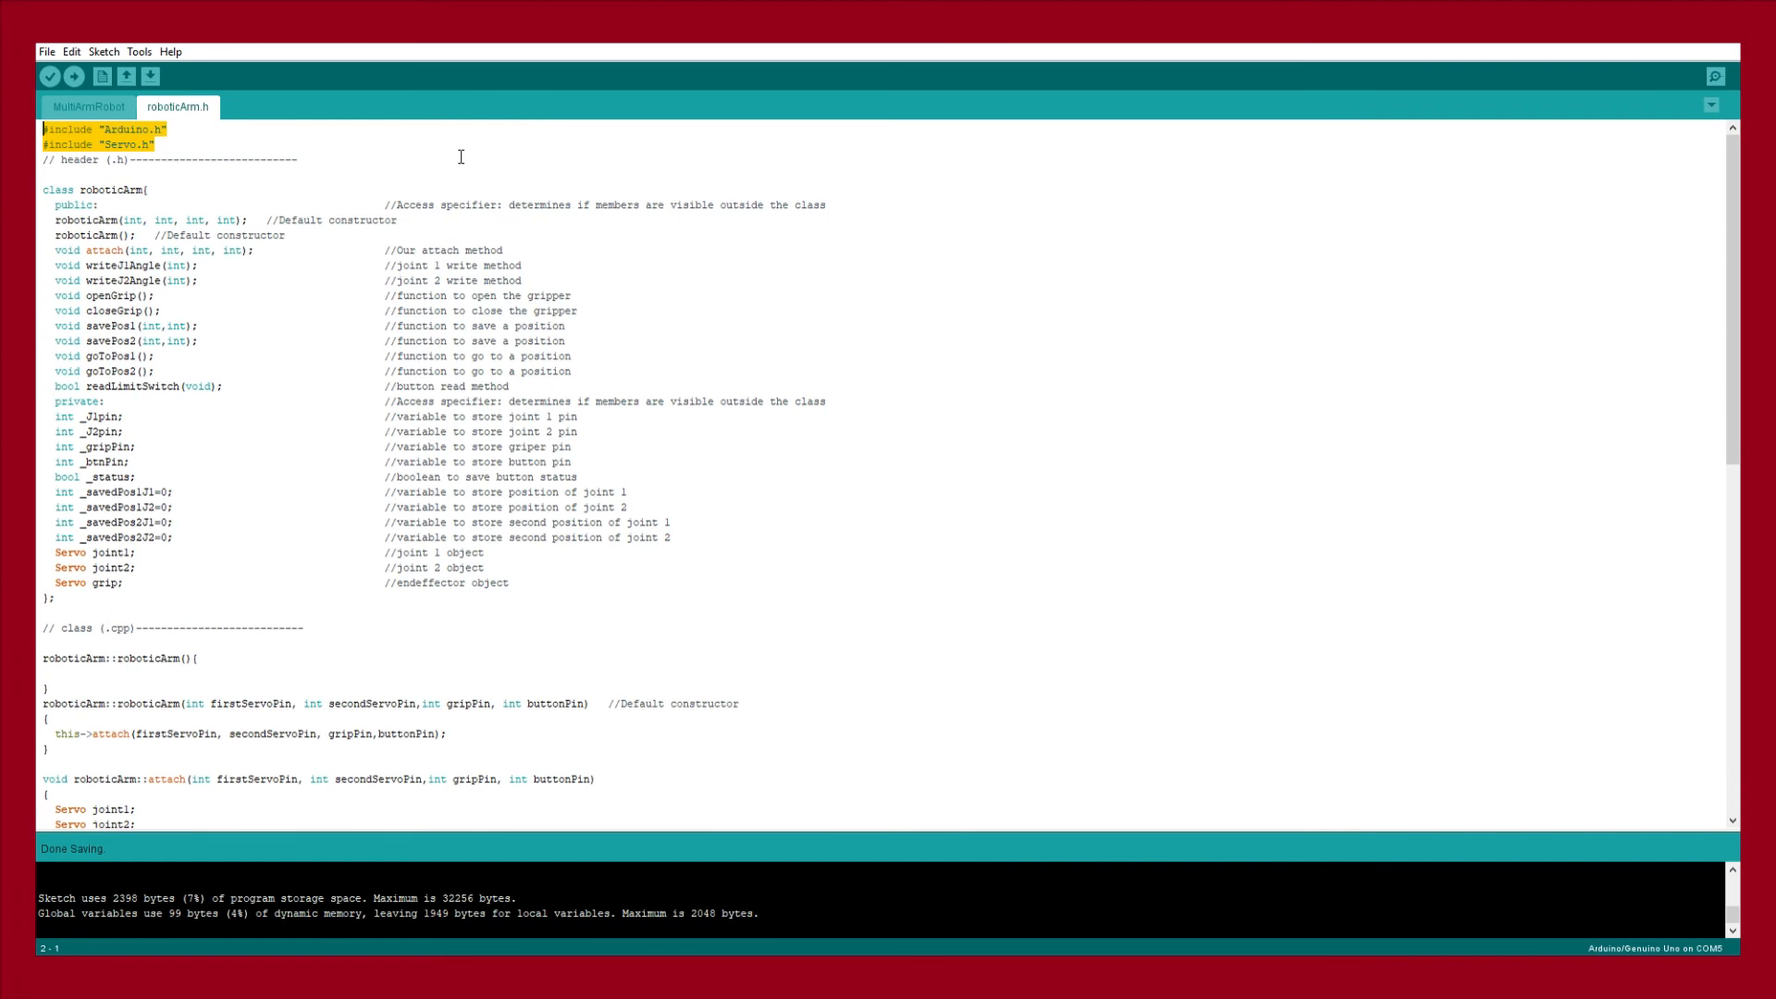
pyautogui.moveTo(918, 471)
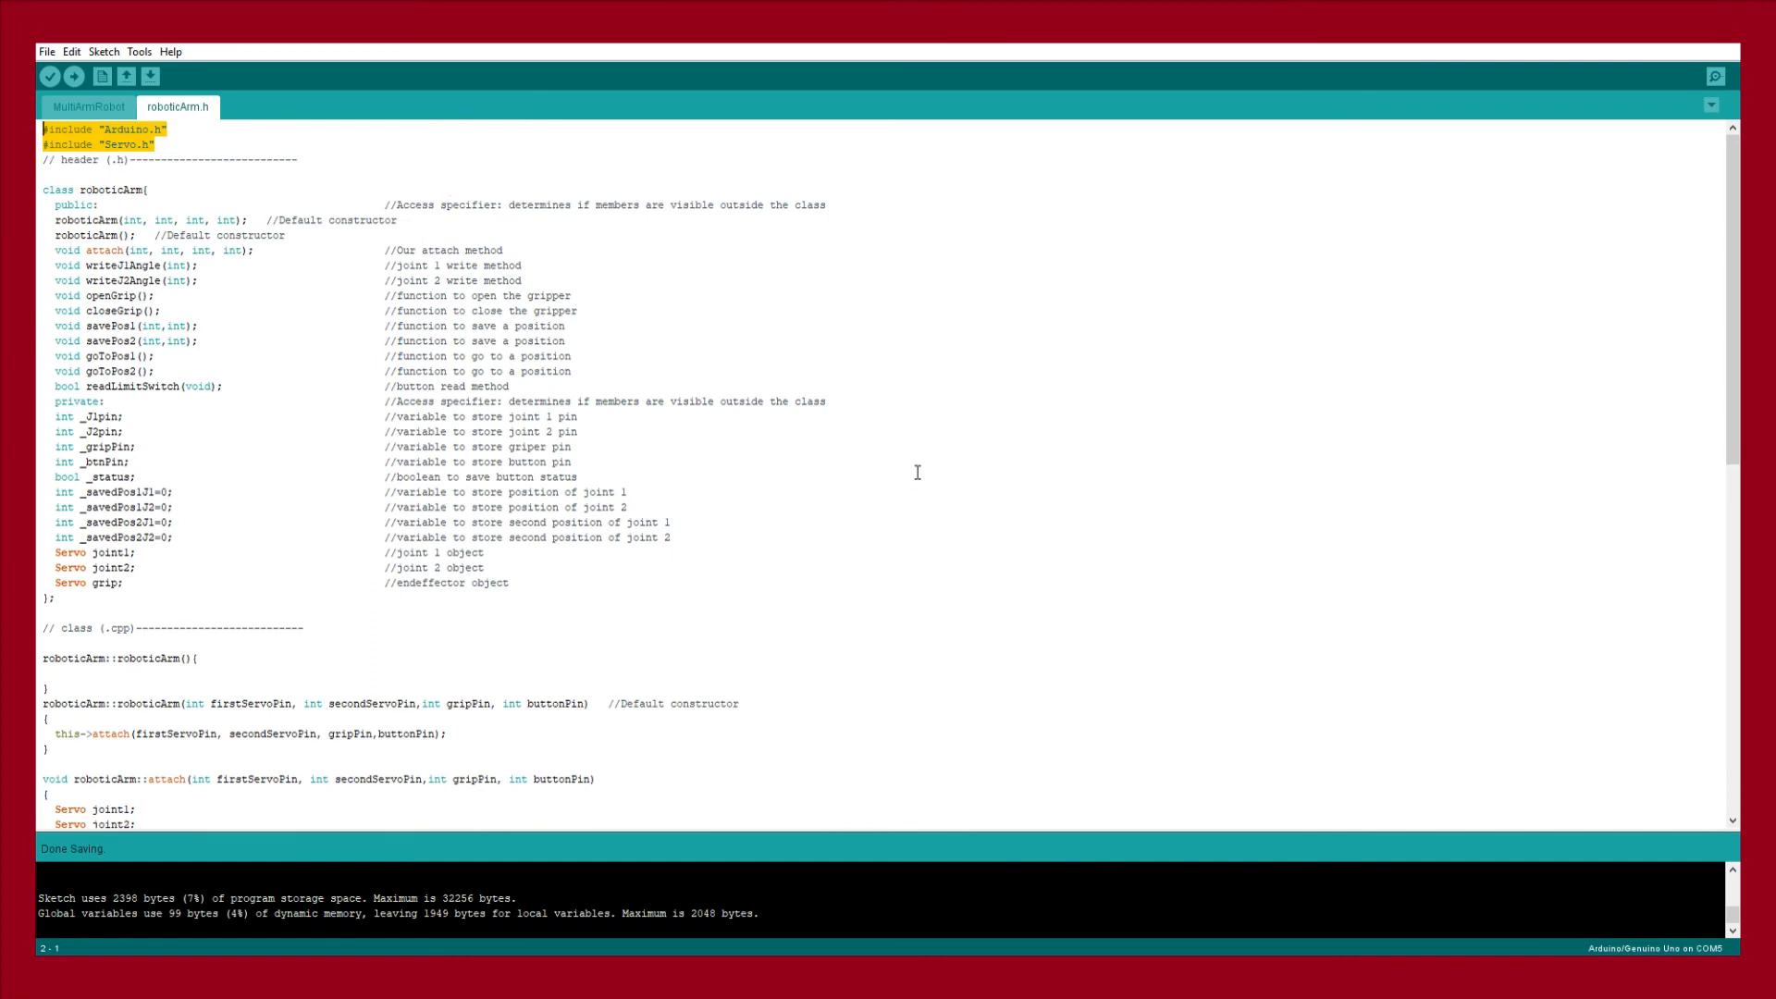
pyautogui.click(43, 613)
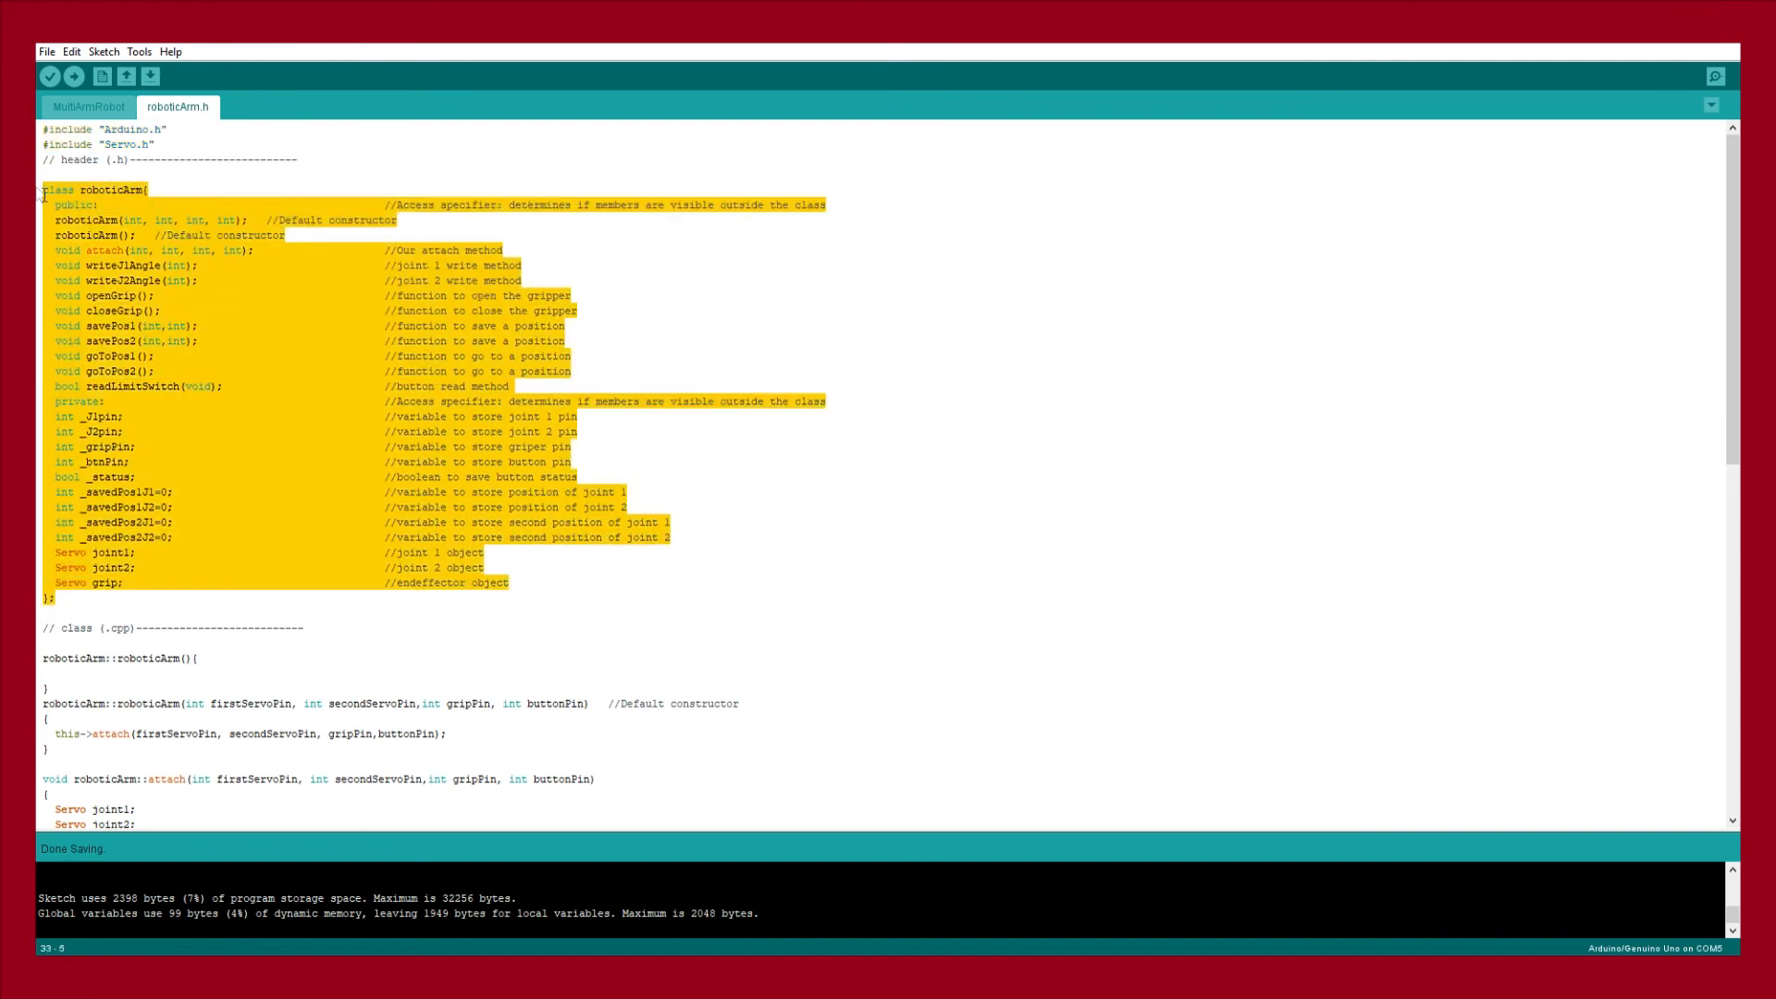
pyautogui.moveTo(898, 314)
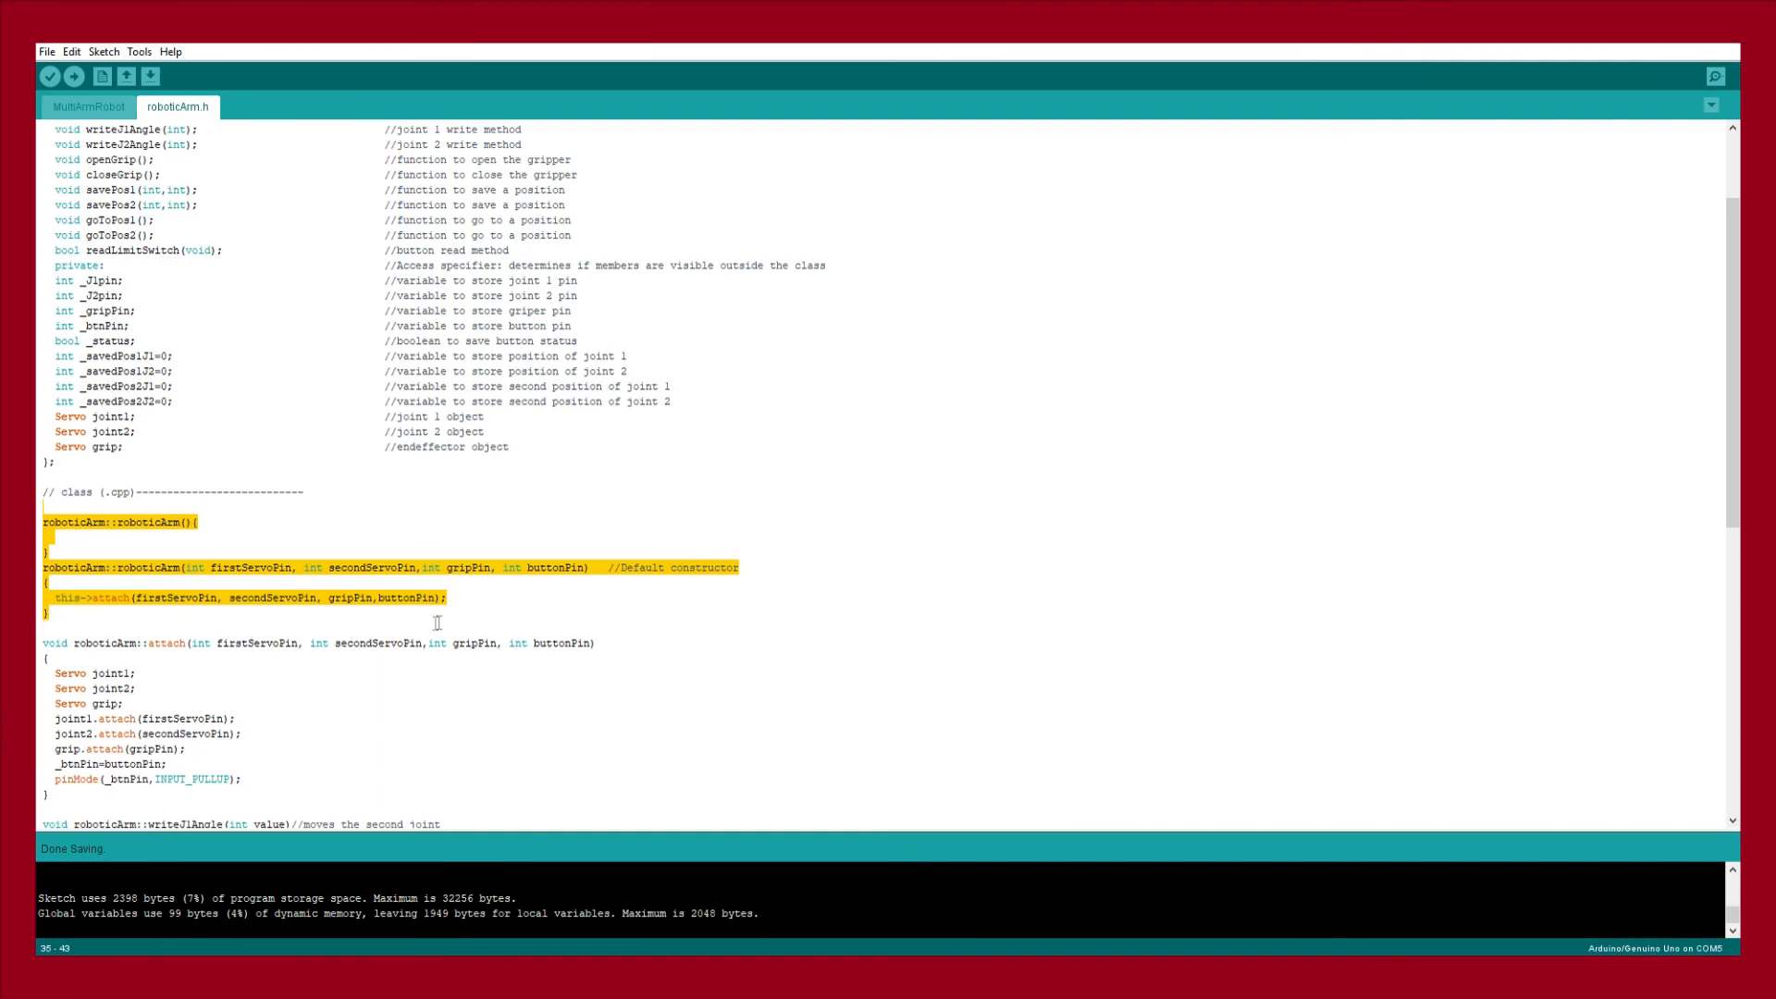
pyautogui.scroll(-3)
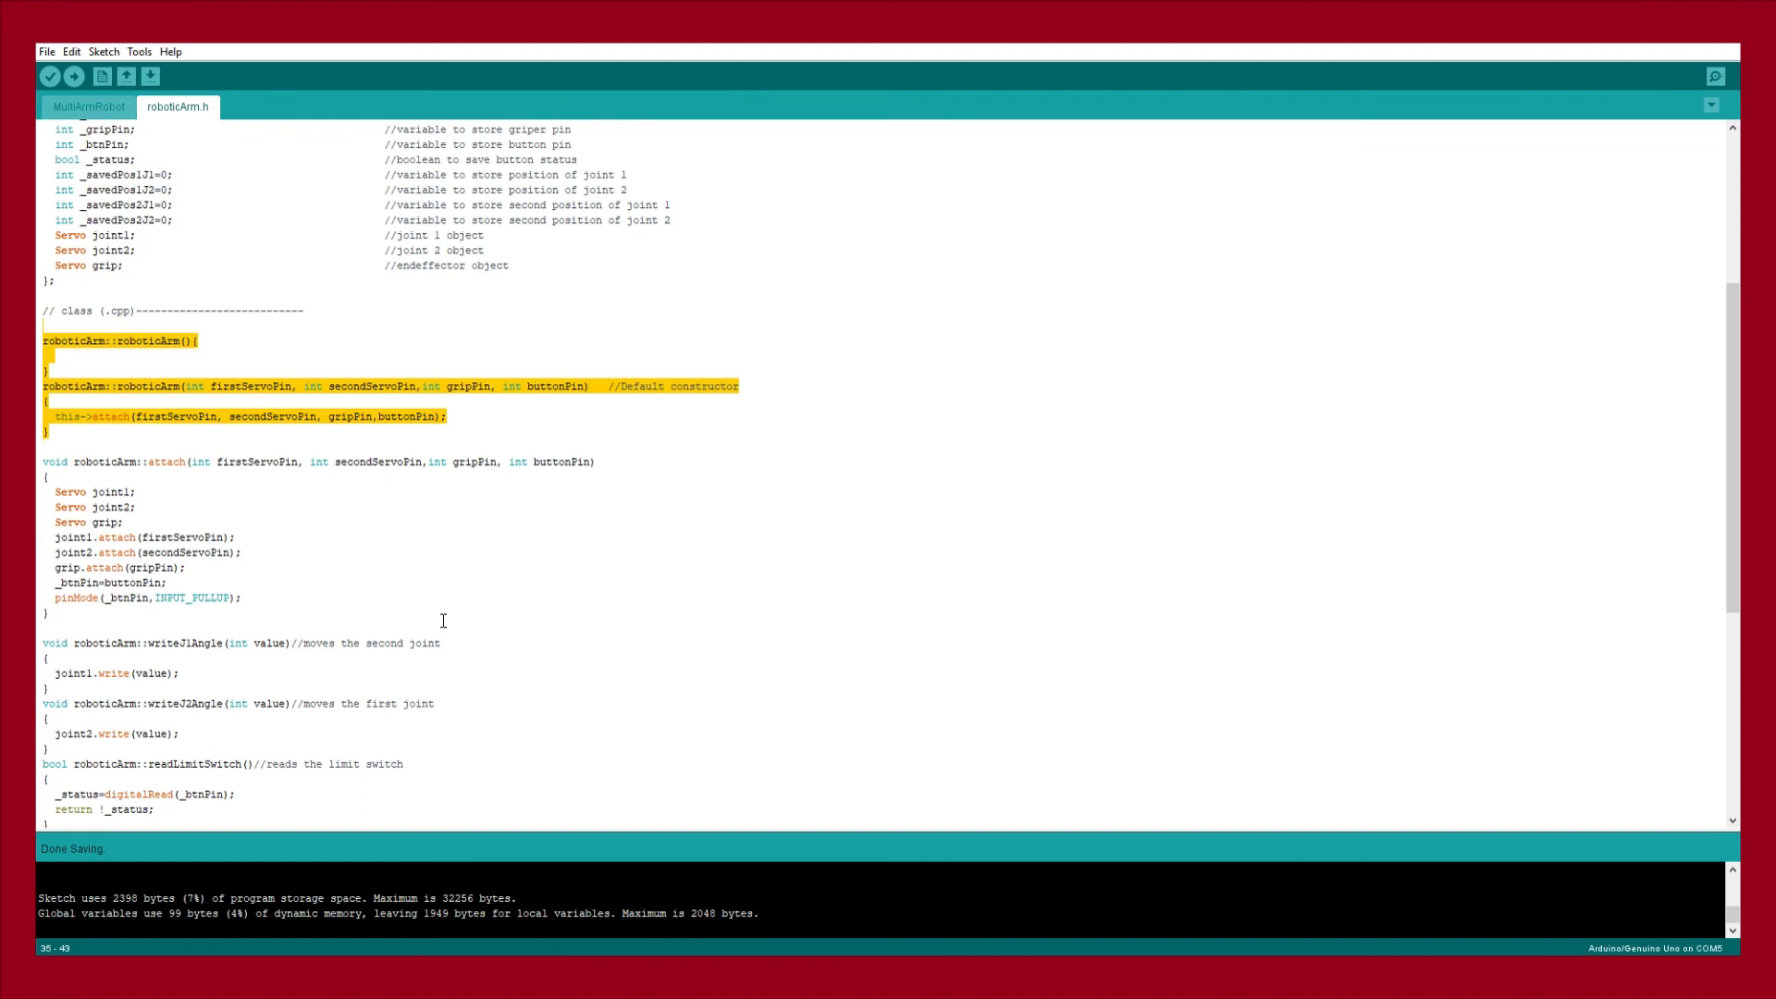
pyautogui.scroll(-3)
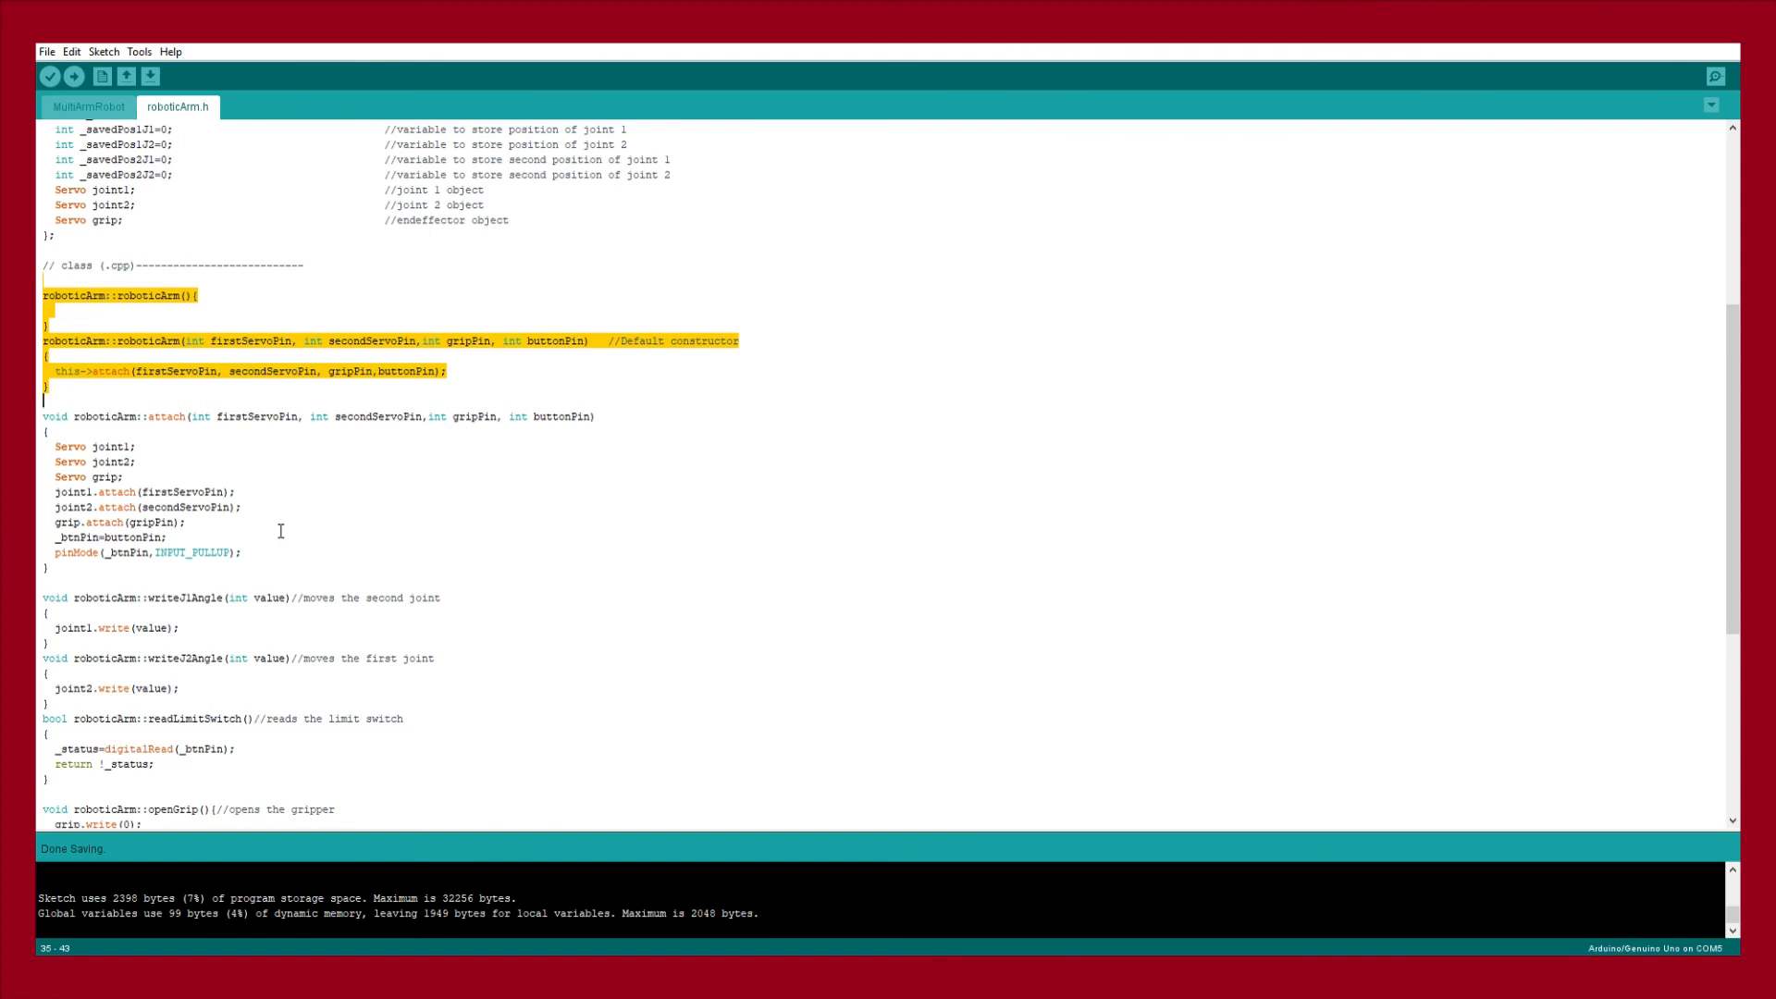
pyautogui.scroll(-3)
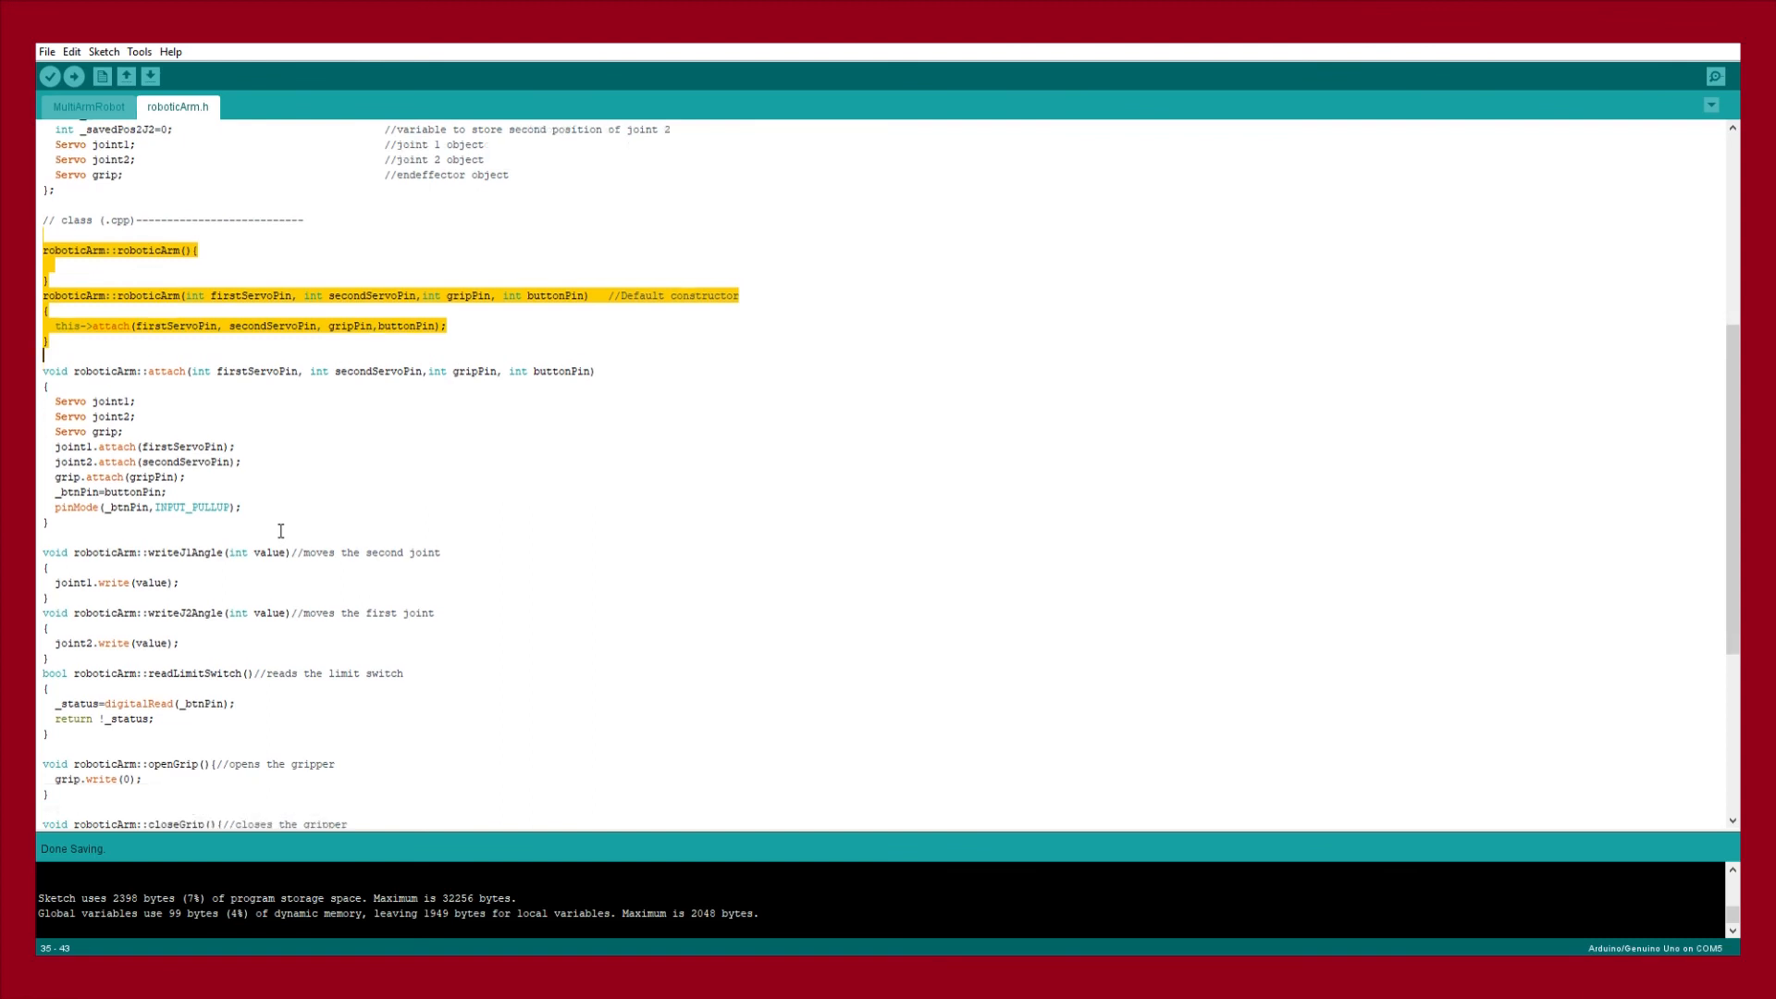
pyautogui.scroll(-3)
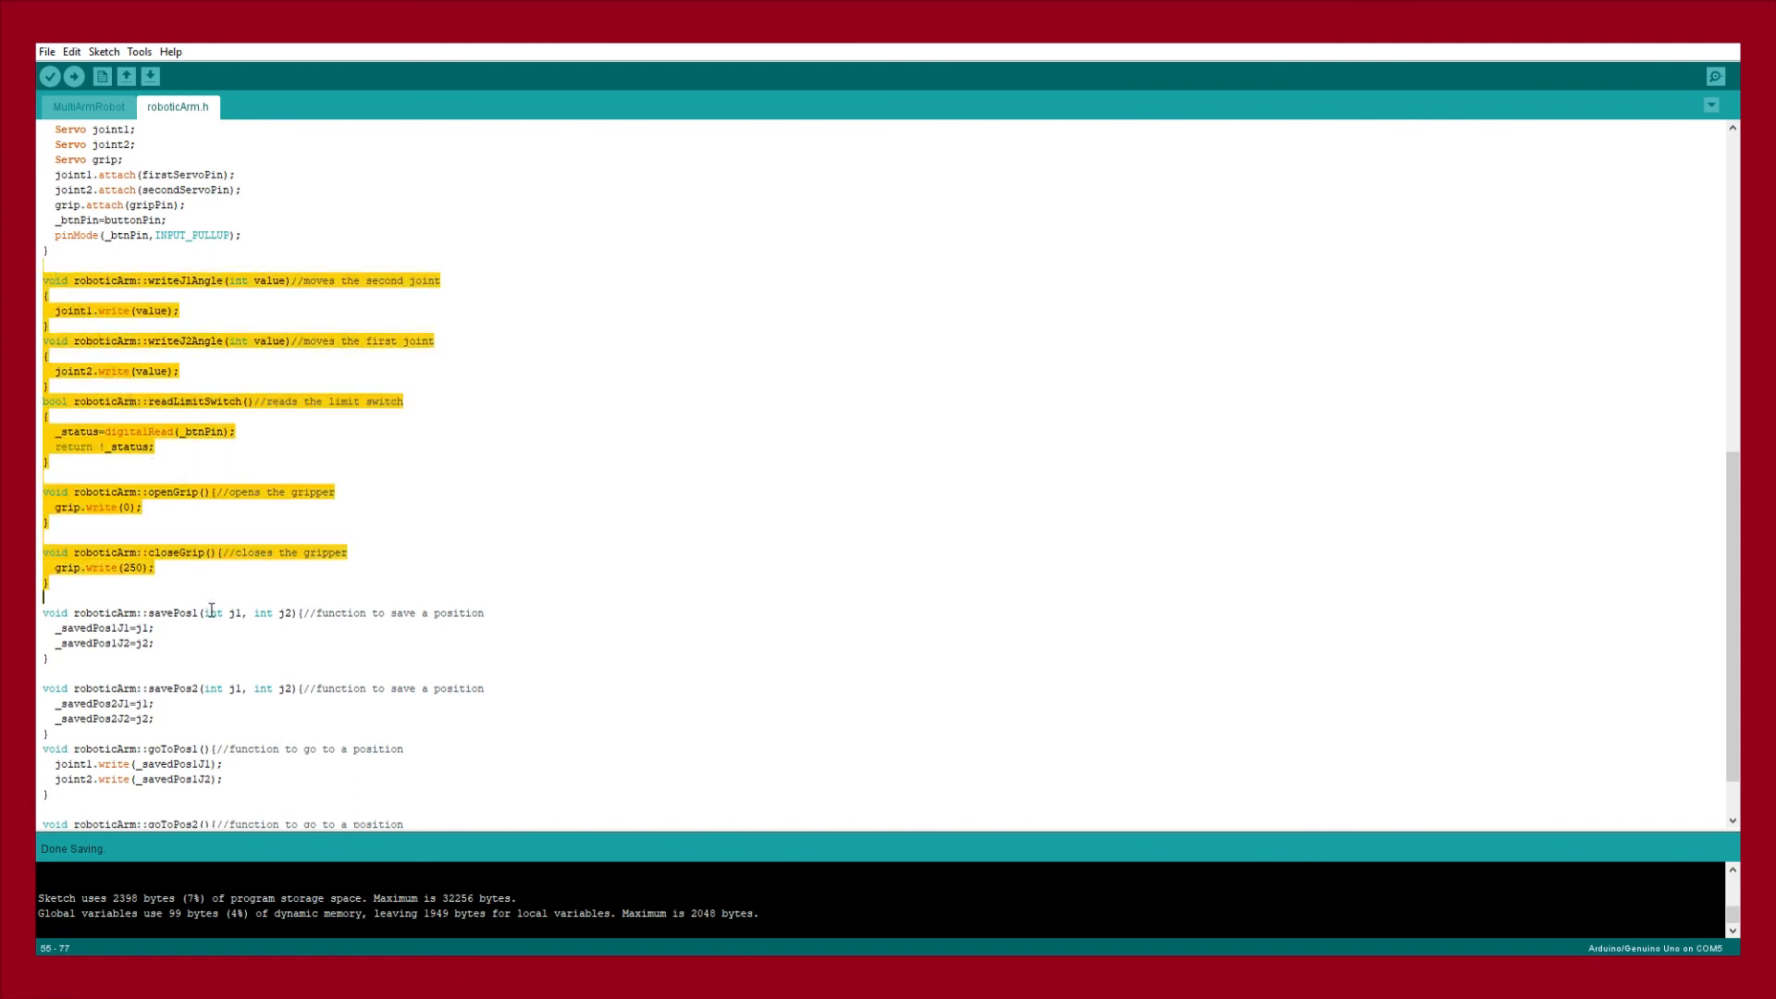
pyautogui.moveTo(485, 504)
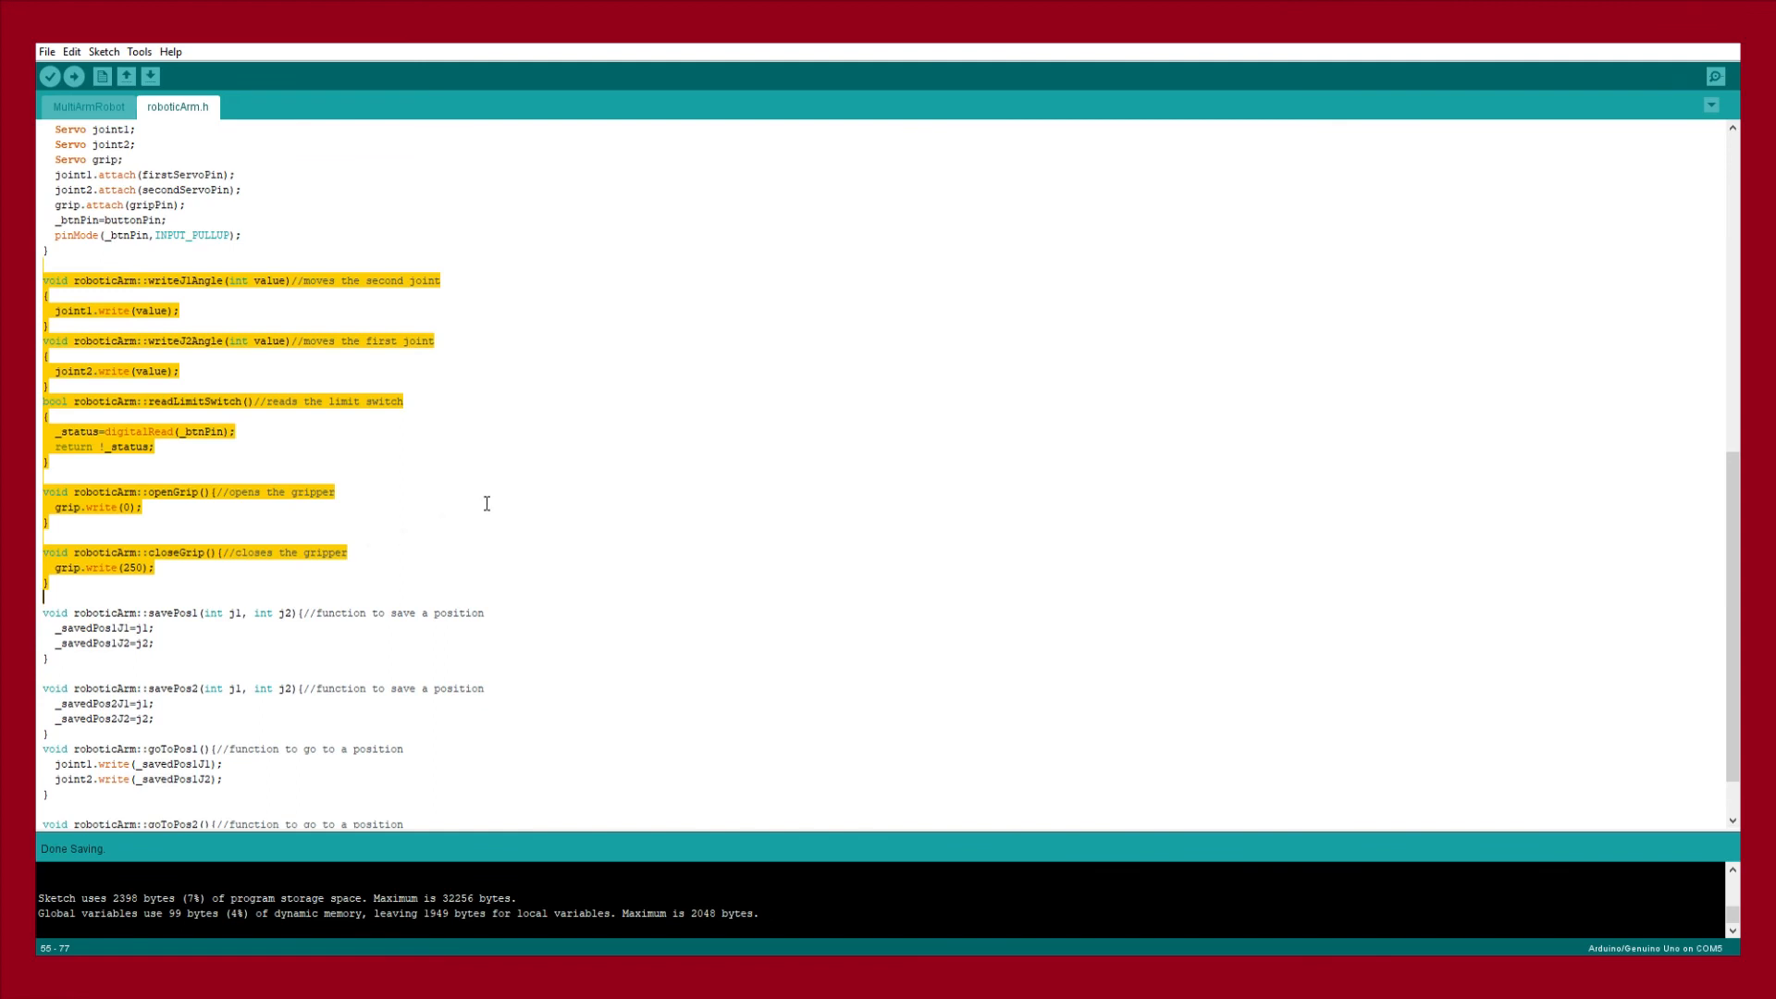
pyautogui.scroll(-3)
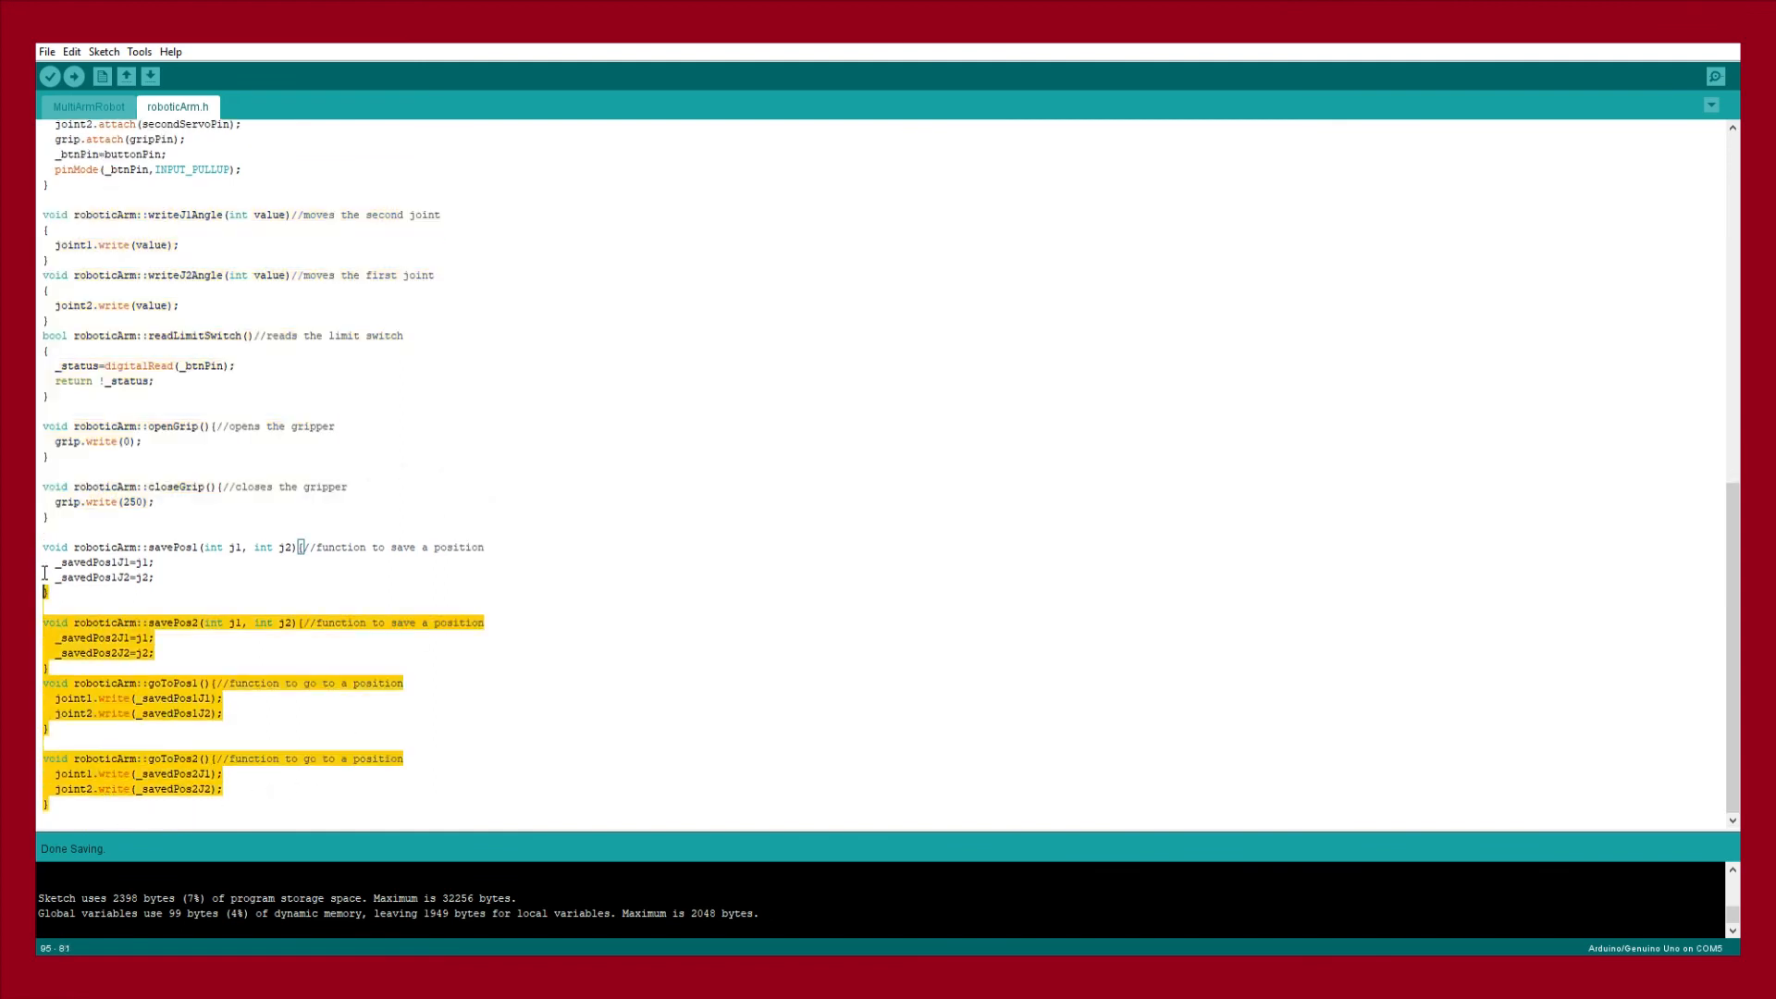